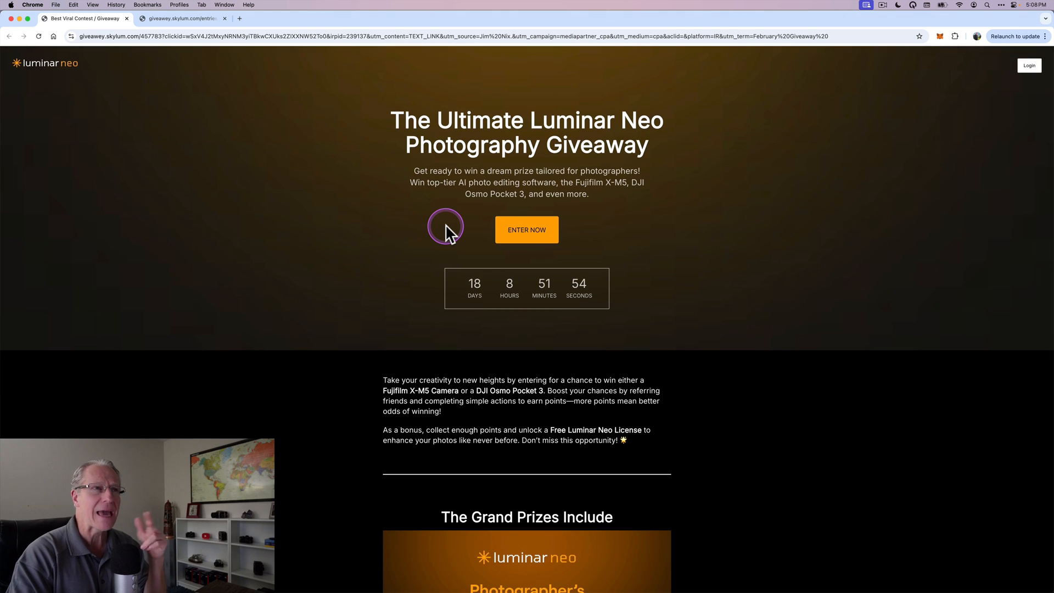
# Step: Scroll down the giveaway page past the prizes toward the entry form
pyautogui.scroll(-3)
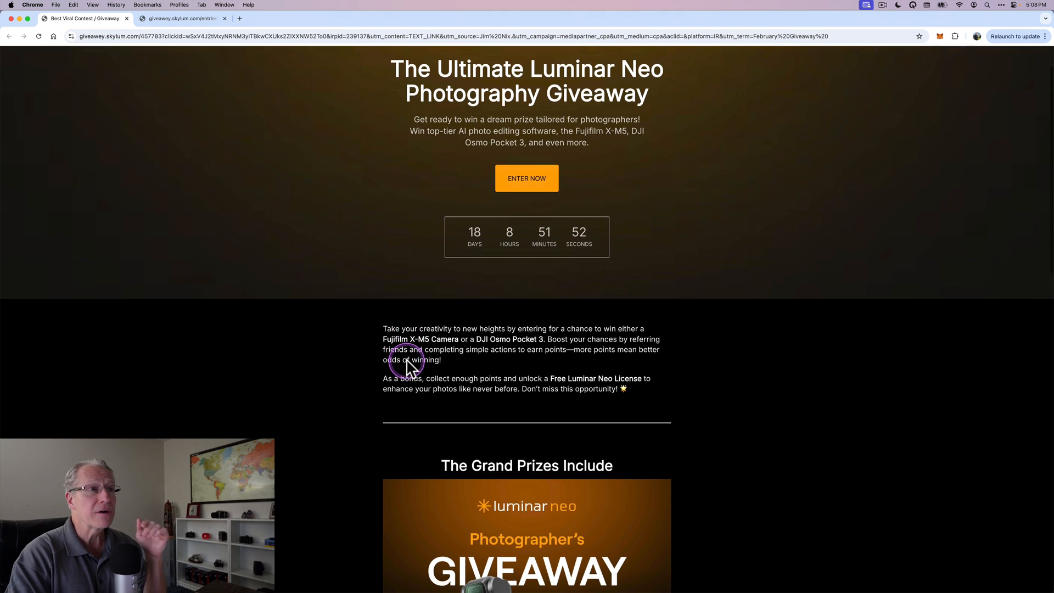
pyautogui.scroll(-3)
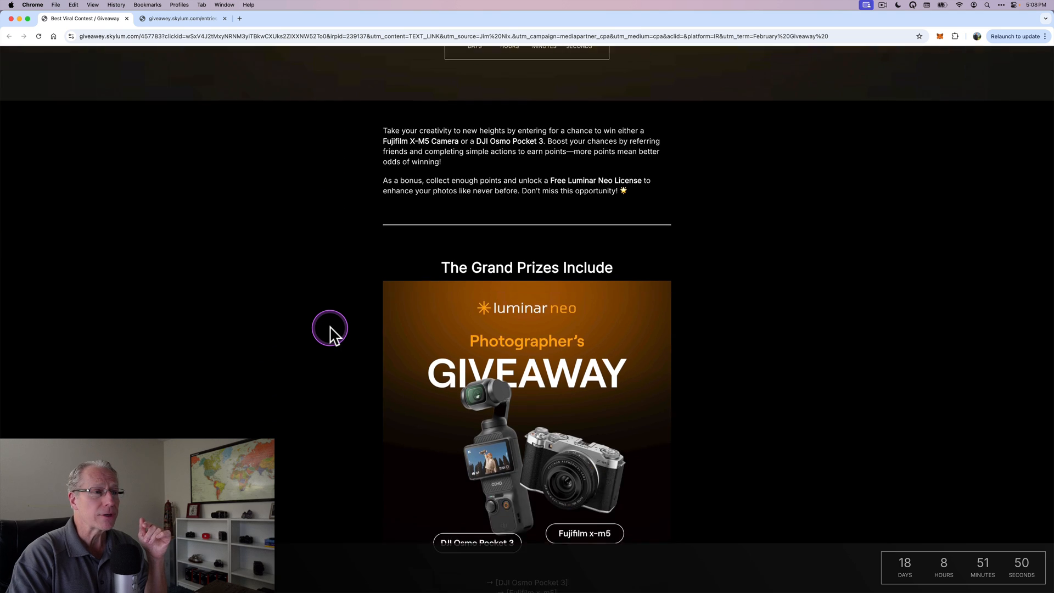
pyautogui.scroll(-3)
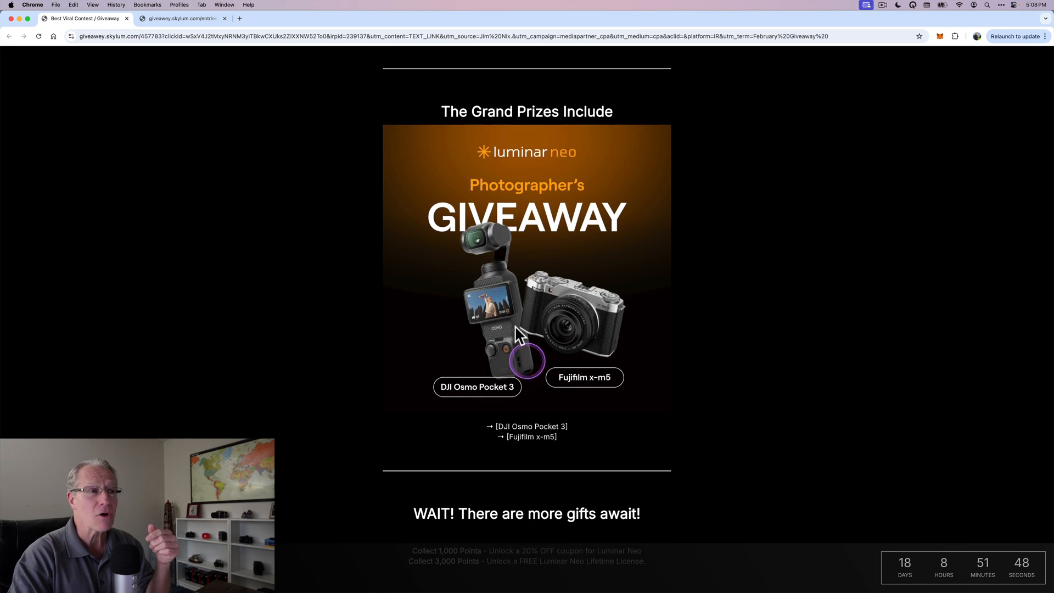
pyautogui.moveTo(619, 410)
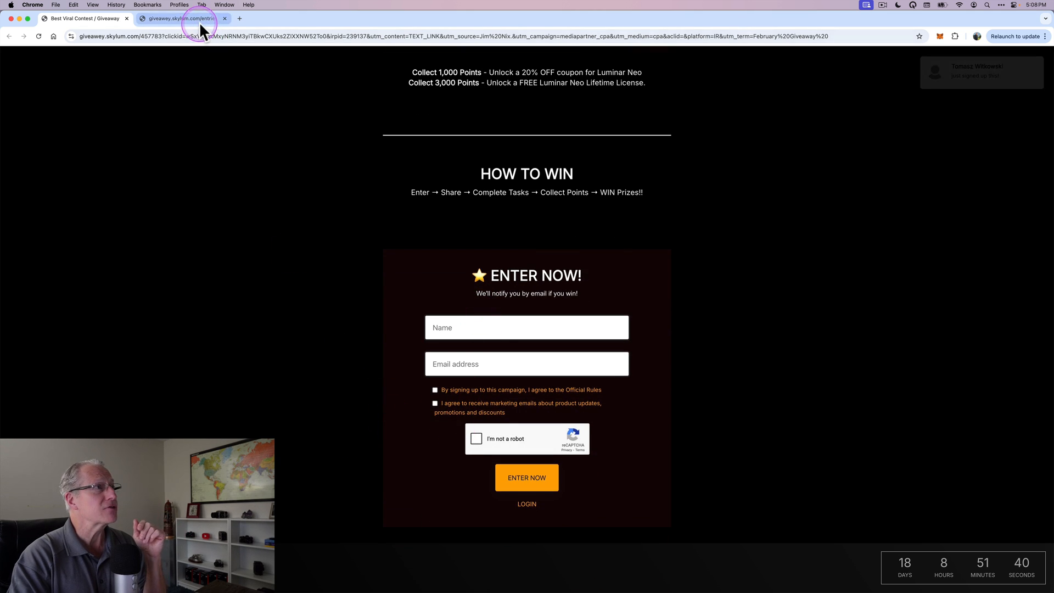
# Step: Switch to the giveaway points and rewards dashboard
pyautogui.click(527, 477)
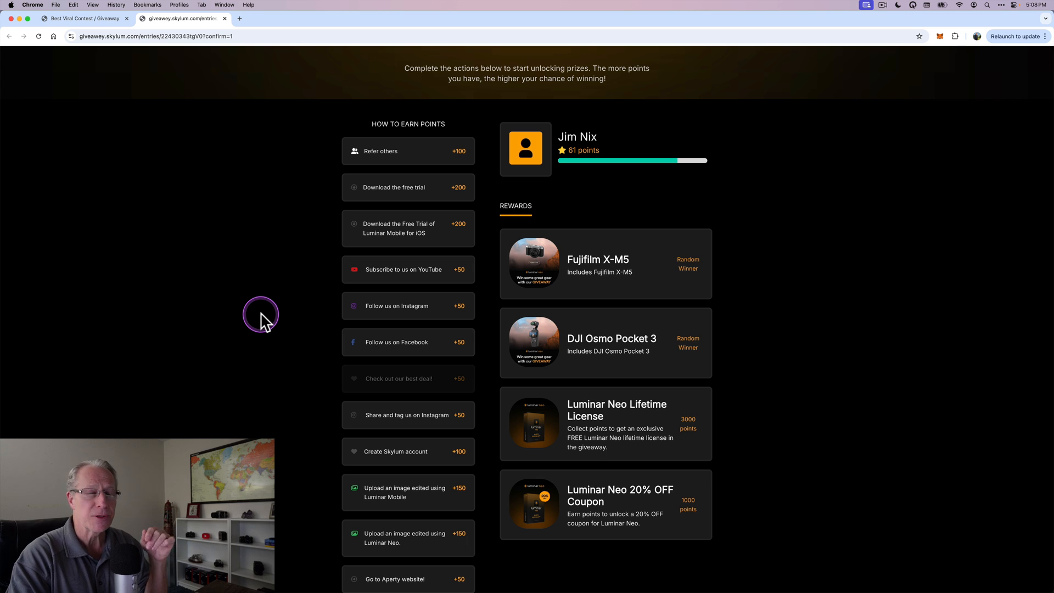
pyautogui.moveTo(325, 311)
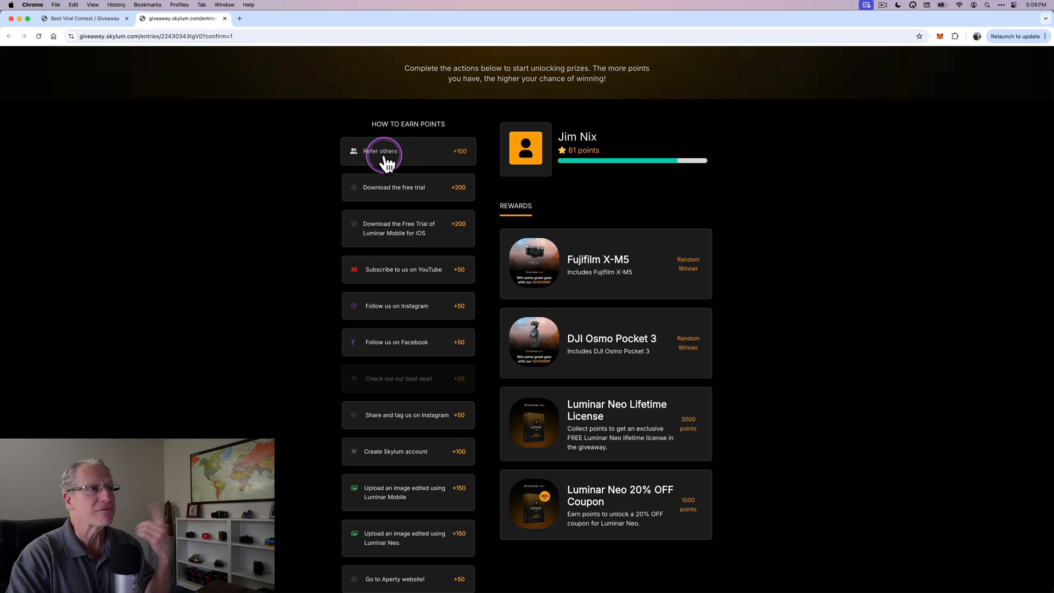
pyautogui.moveTo(406, 192)
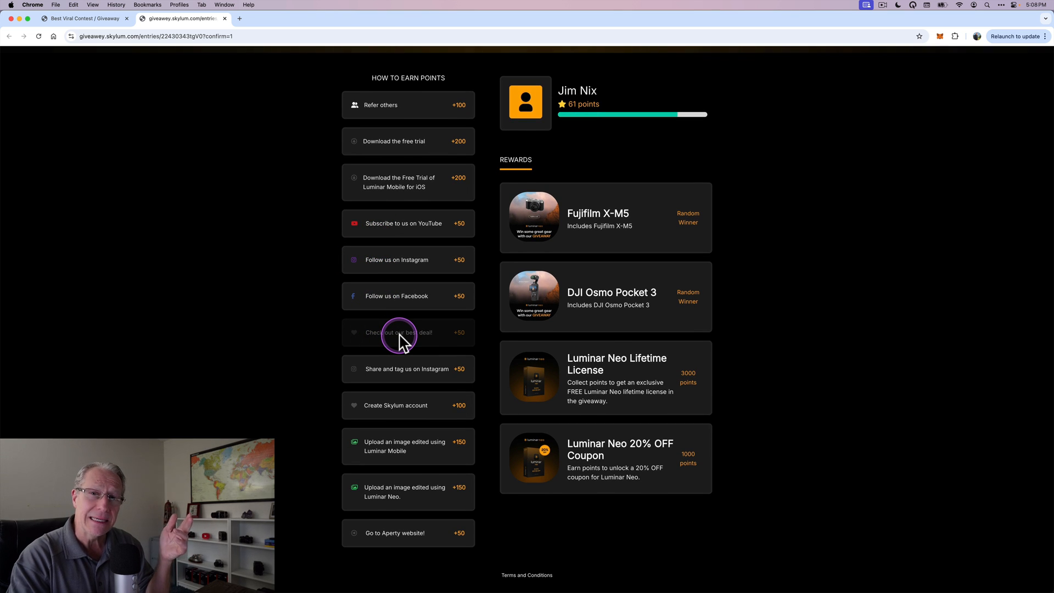
pyautogui.moveTo(410, 368)
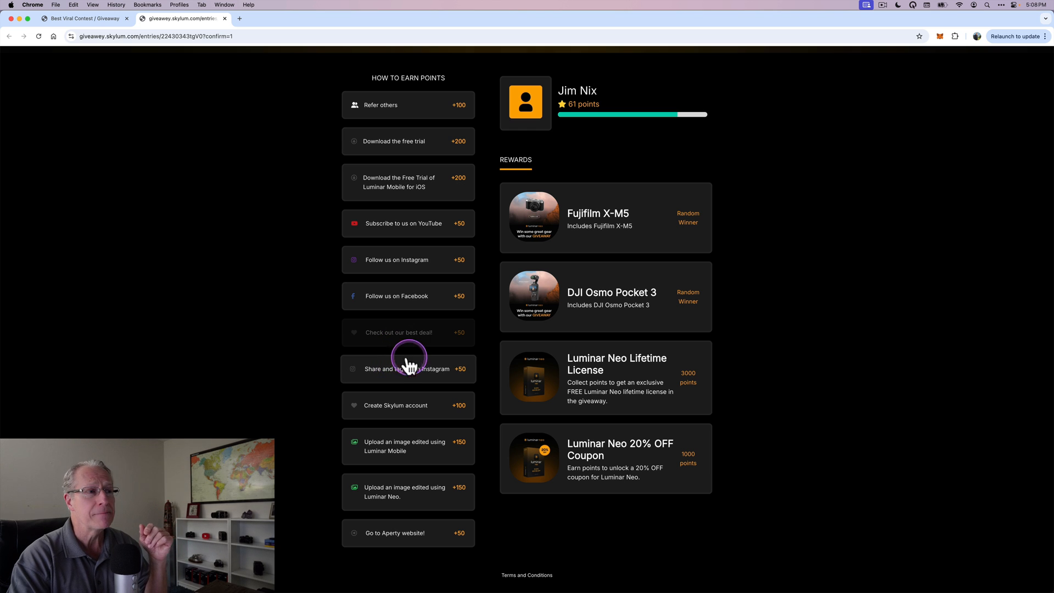
pyautogui.moveTo(445, 405)
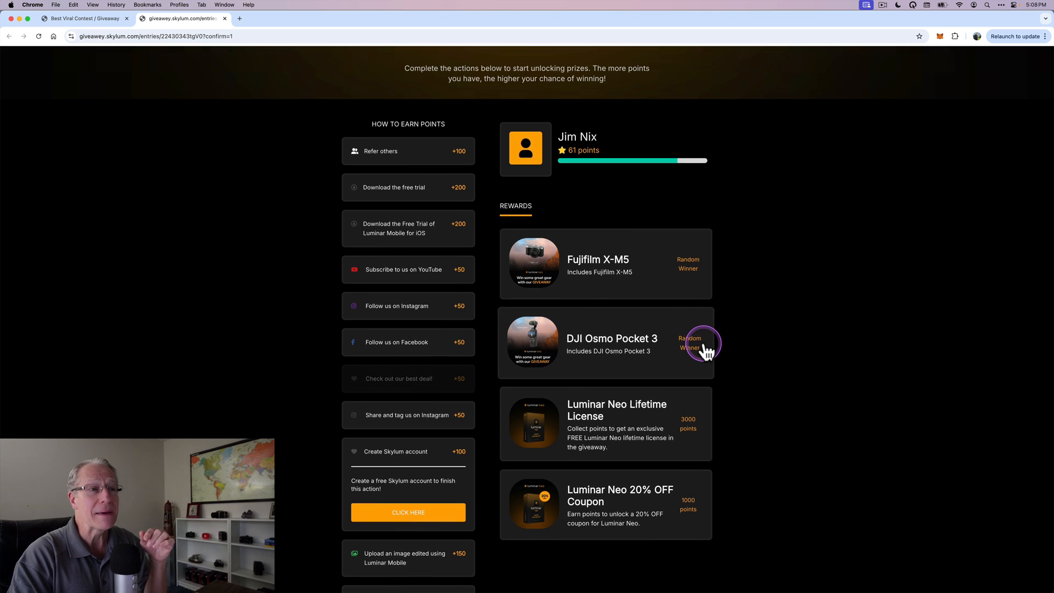
pyautogui.moveTo(639, 285)
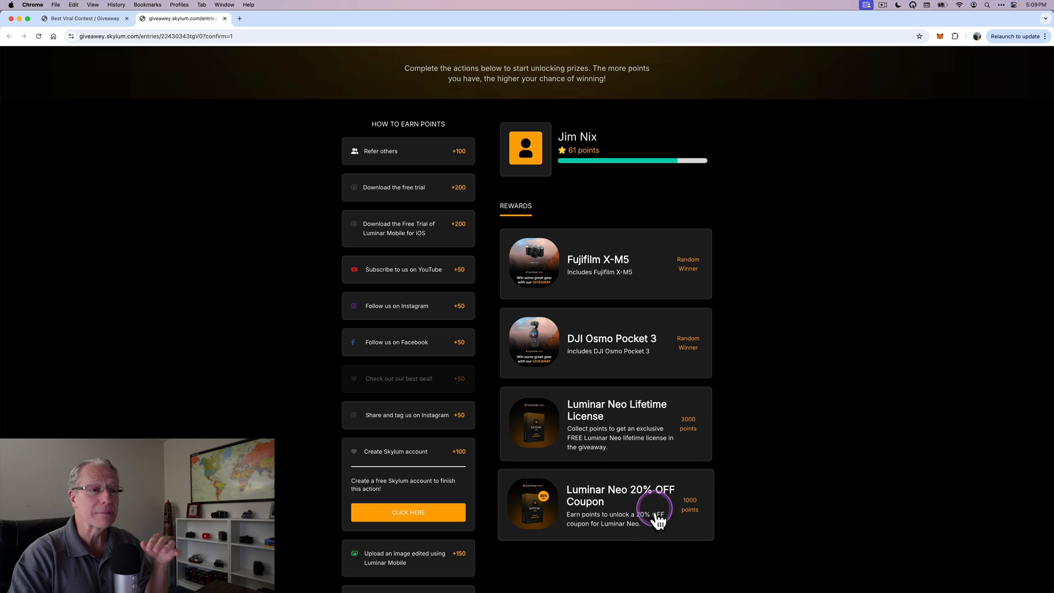
pyautogui.moveTo(322, 342)
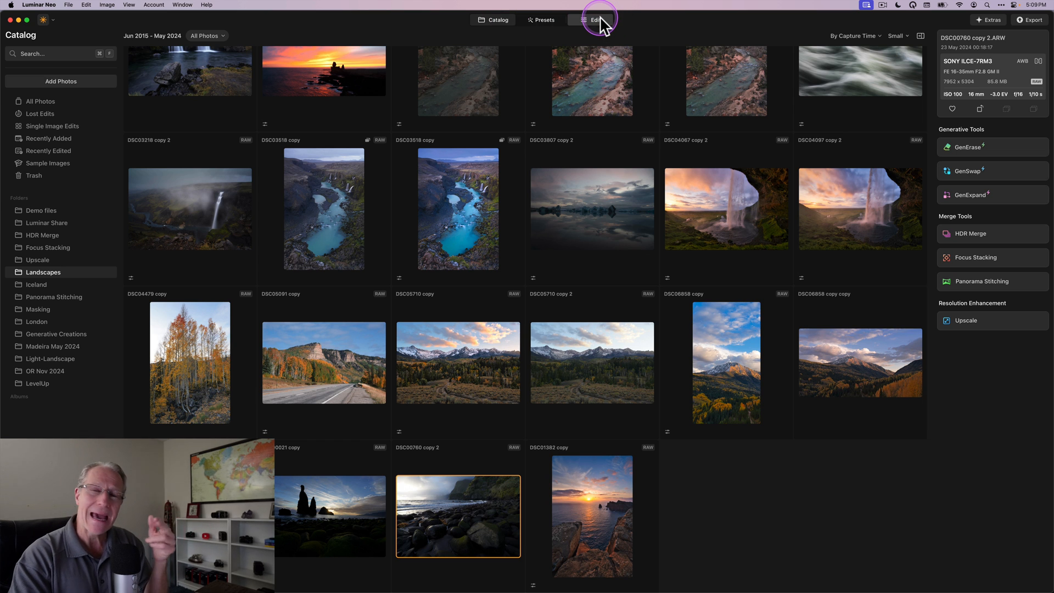
pyautogui.moveTo(180, 67)
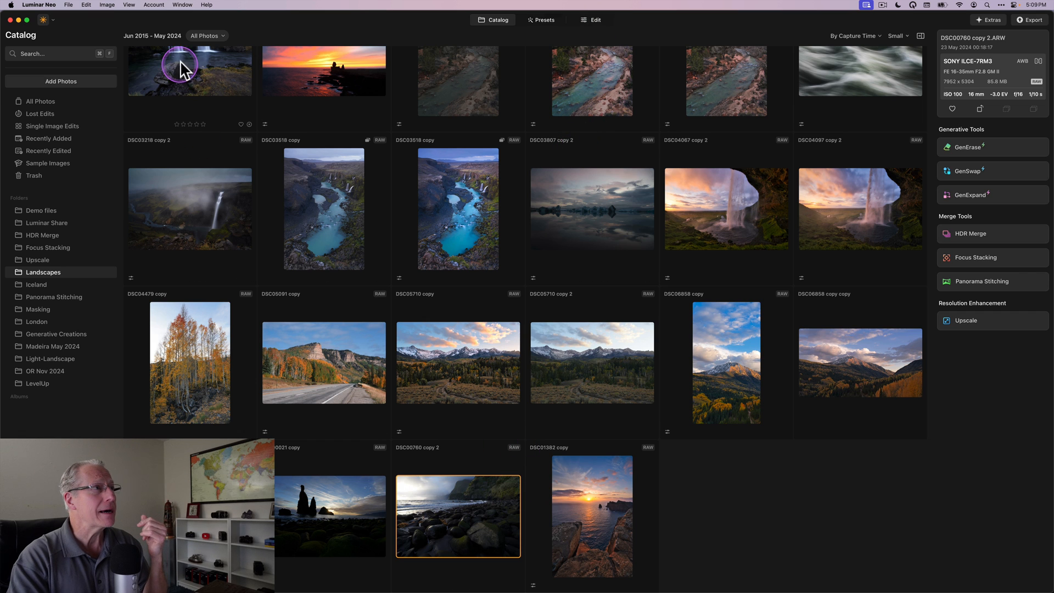
pyautogui.click(204, 36)
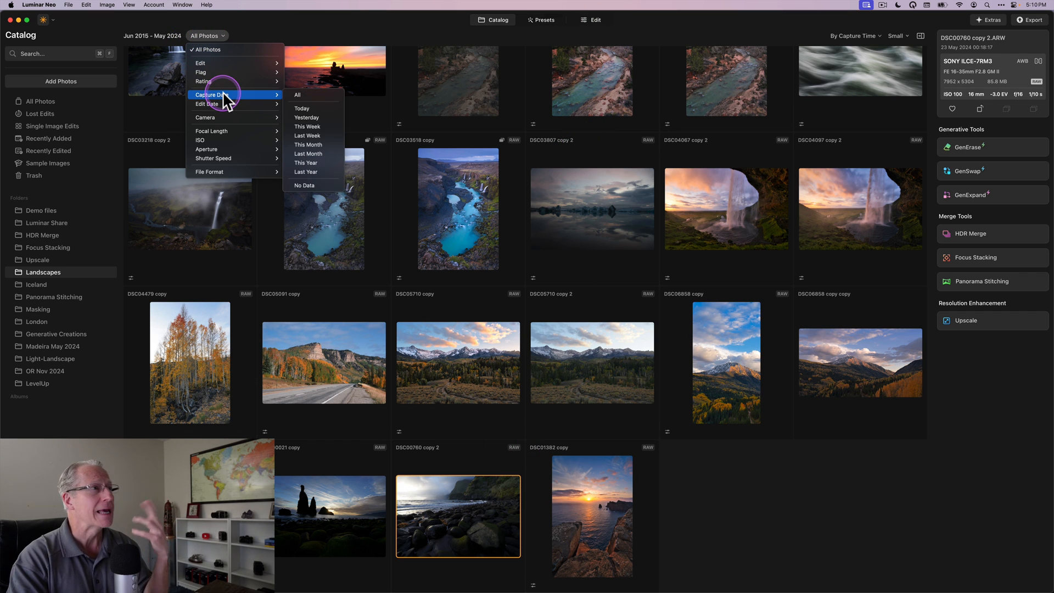
pyautogui.moveTo(204, 117)
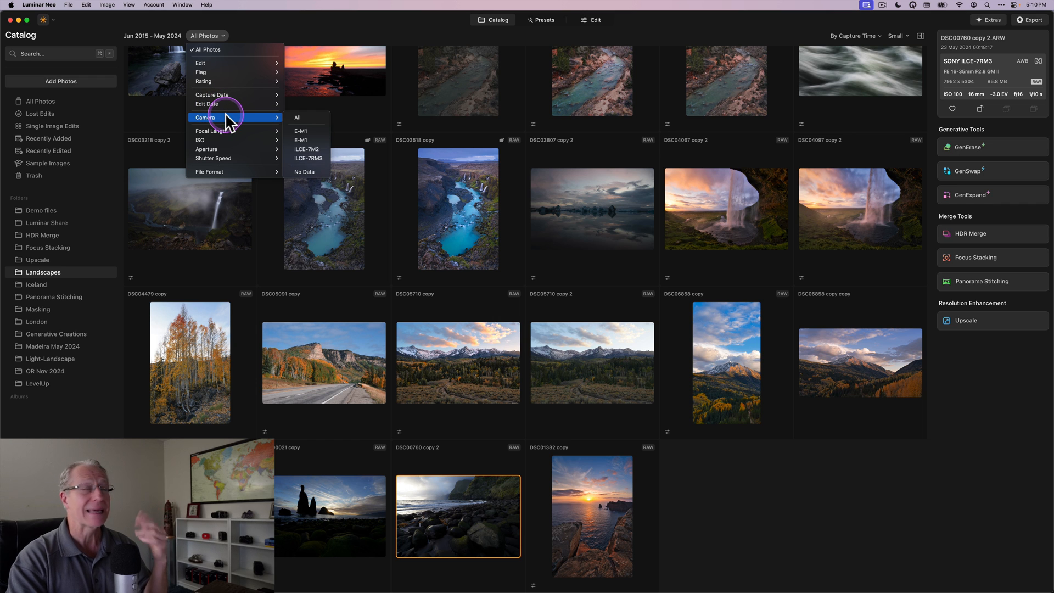
pyautogui.moveTo(212, 130)
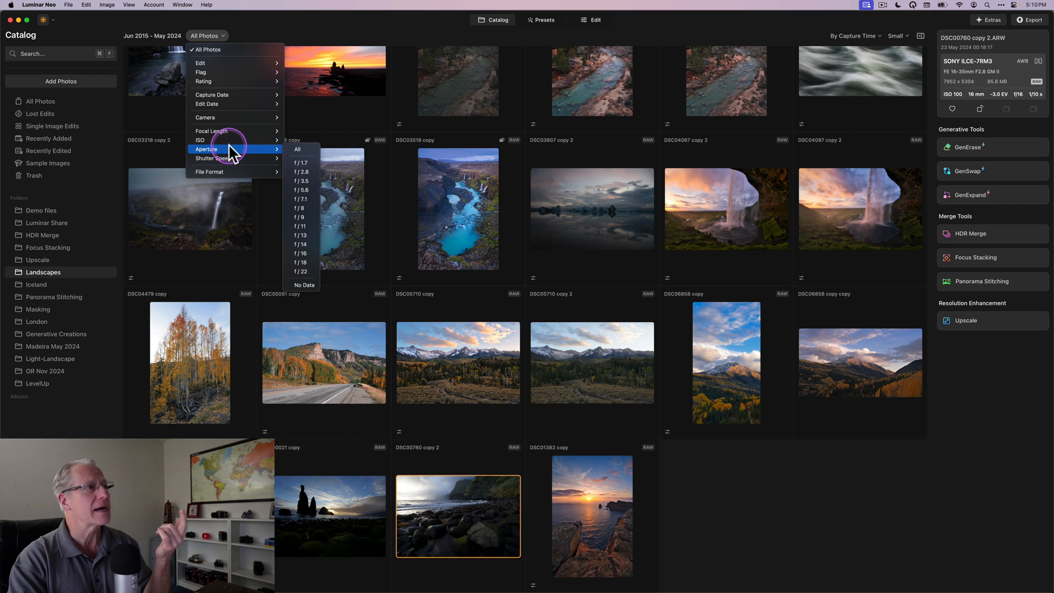
pyautogui.moveTo(235, 172)
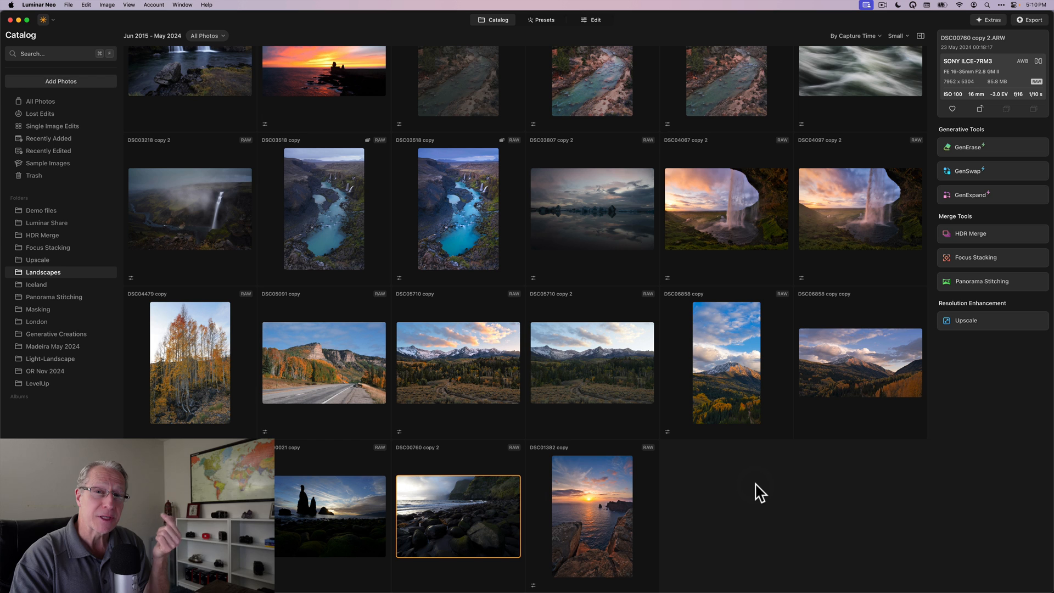
pyautogui.moveTo(973, 238)
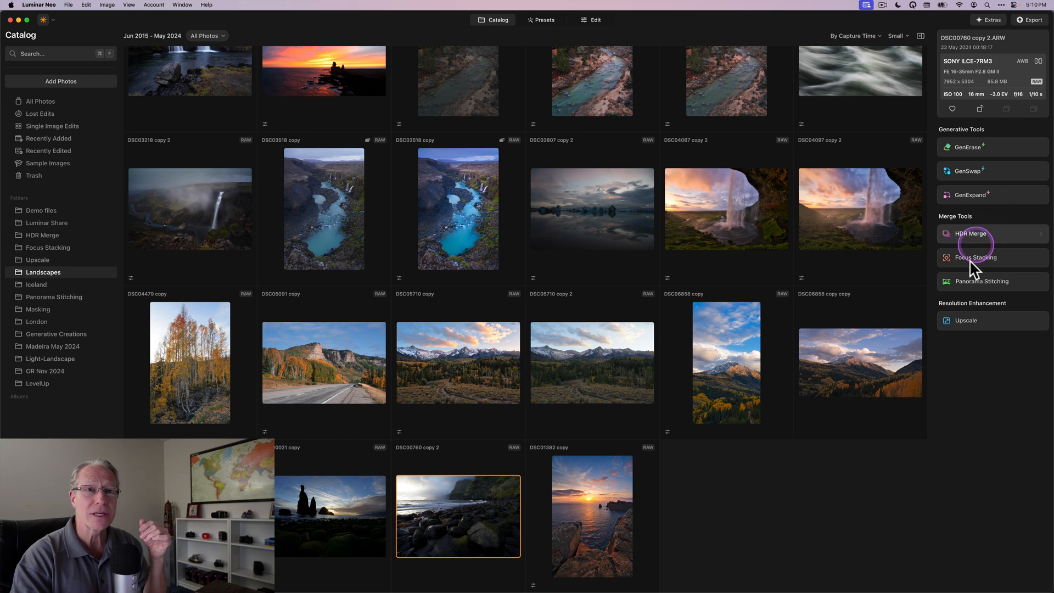
pyautogui.moveTo(971, 170)
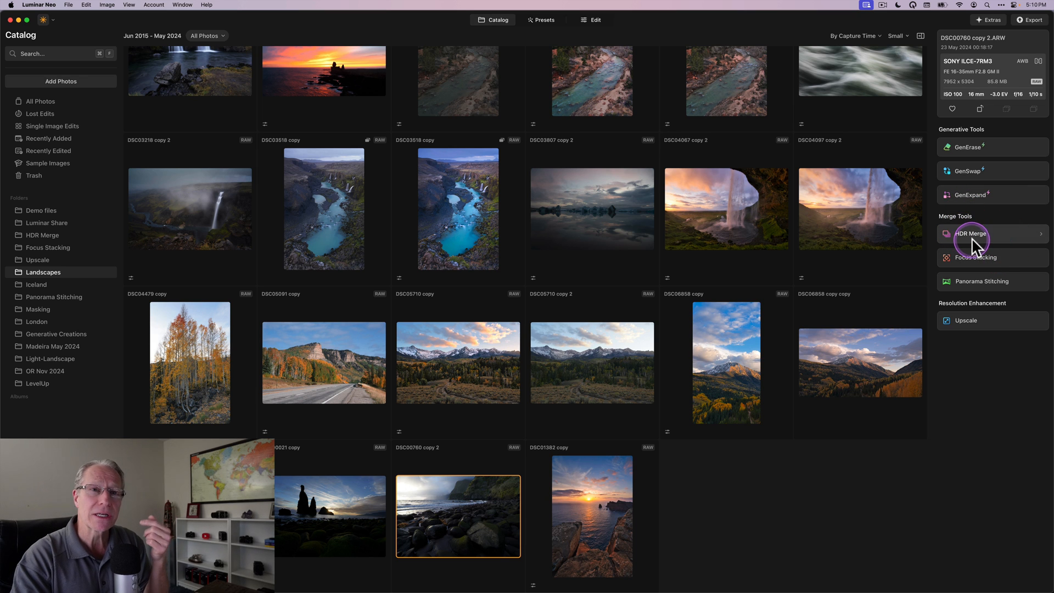
pyautogui.moveTo(976, 258)
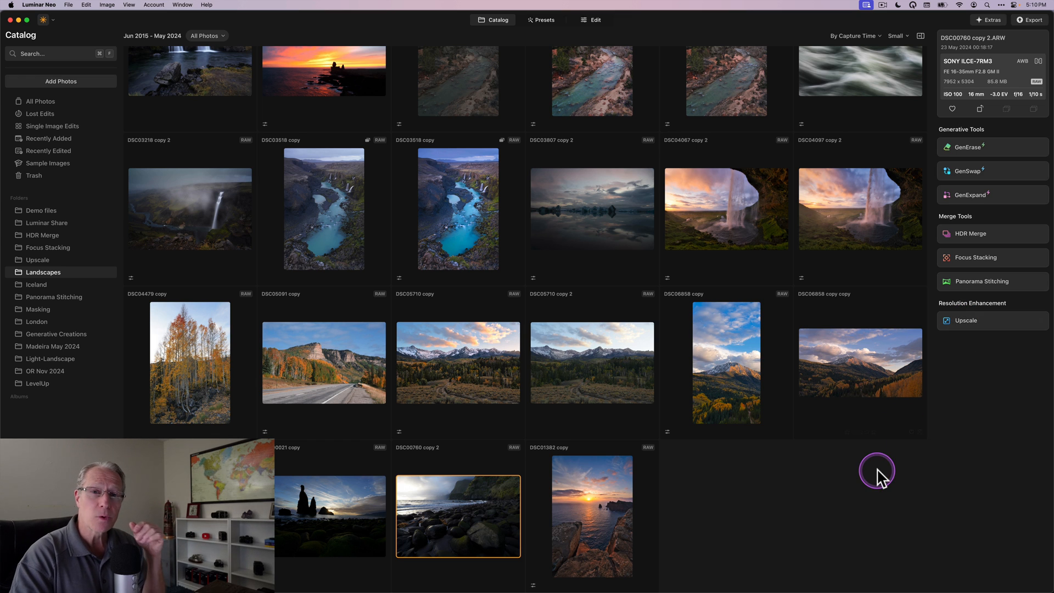
pyautogui.moveTo(764, 568)
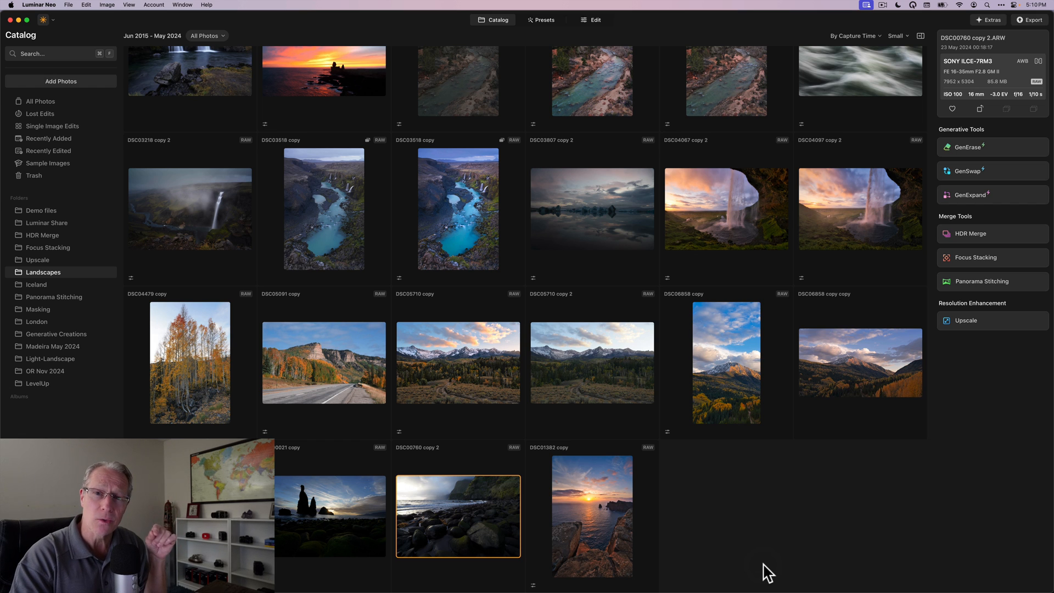
pyautogui.moveTo(686, 466)
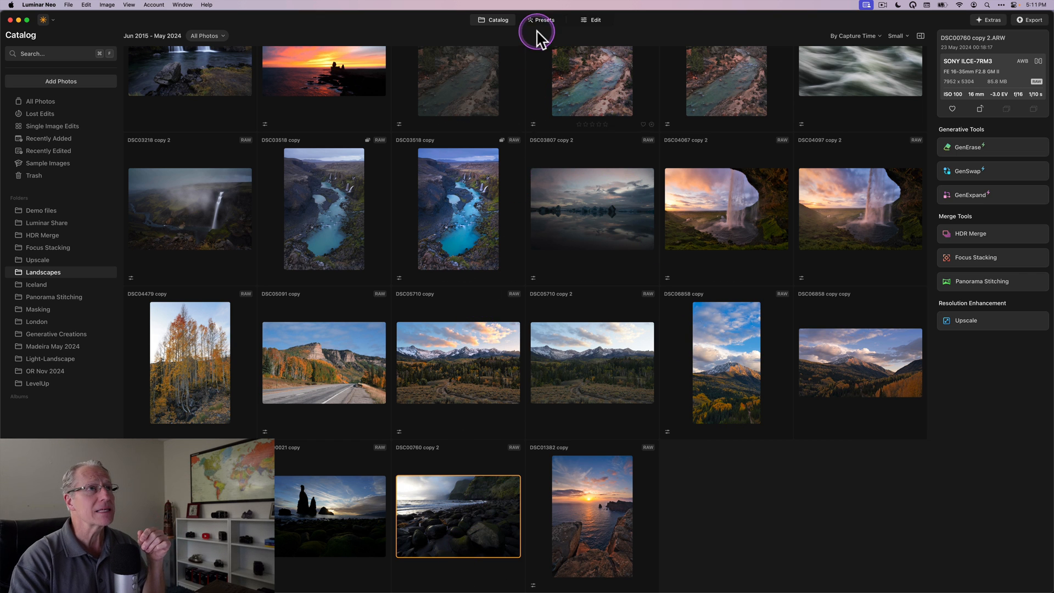
# Step: Apply the Long Exposure preset from the Easy Landscapes collection, then move to Edit
pyautogui.click(540, 20)
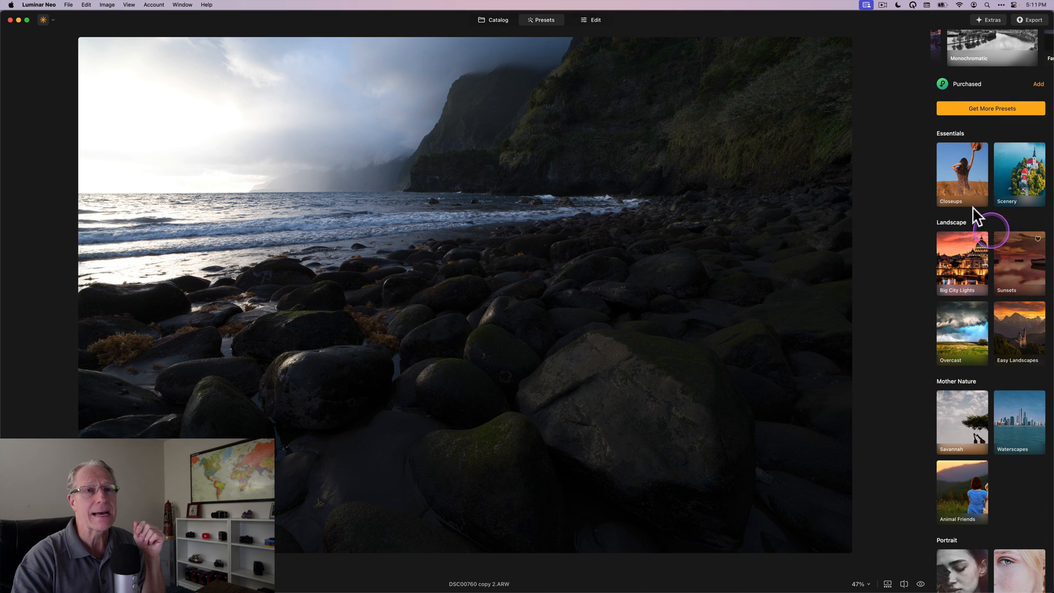
pyautogui.moveTo(985, 259)
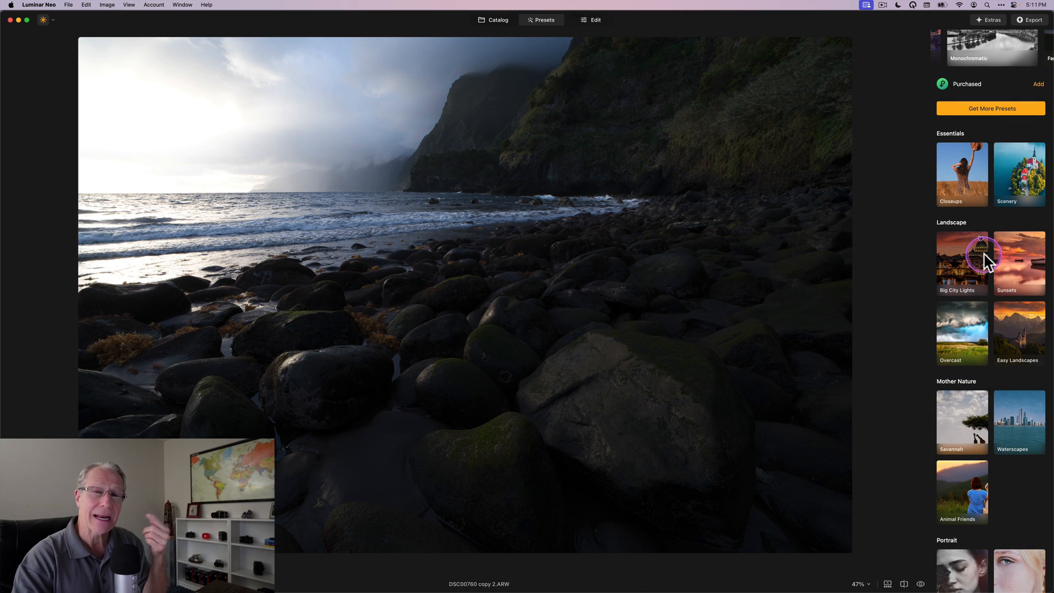
pyautogui.scroll(-3)
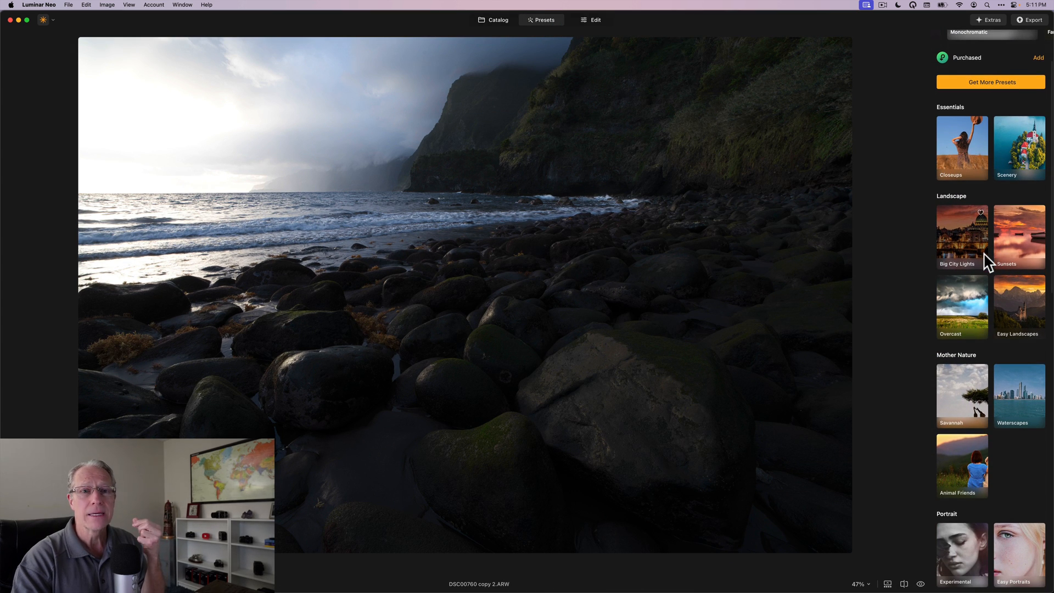
pyautogui.click(1017, 306)
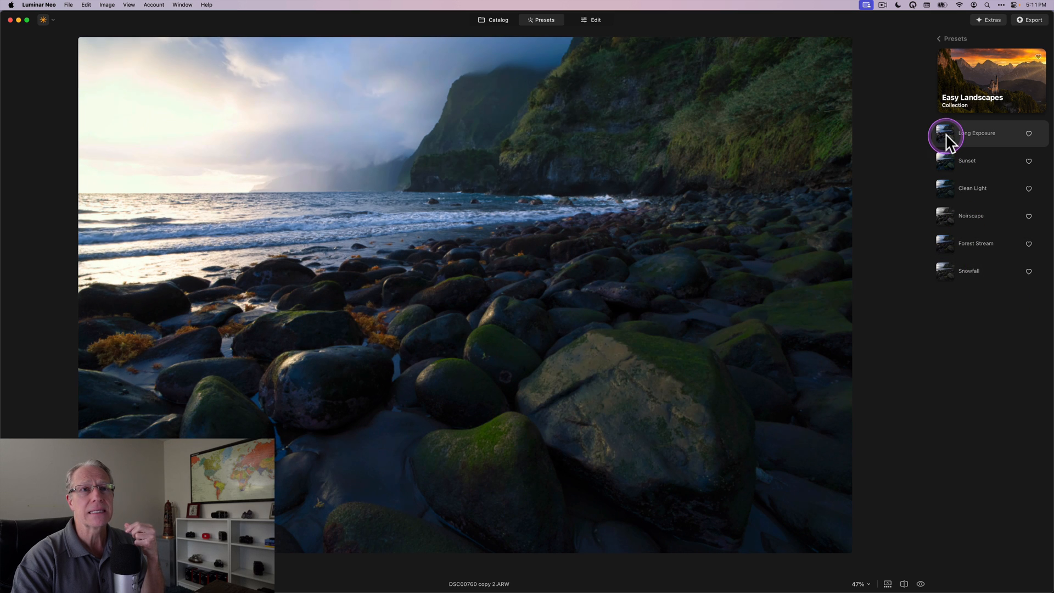
pyautogui.click(946, 133)
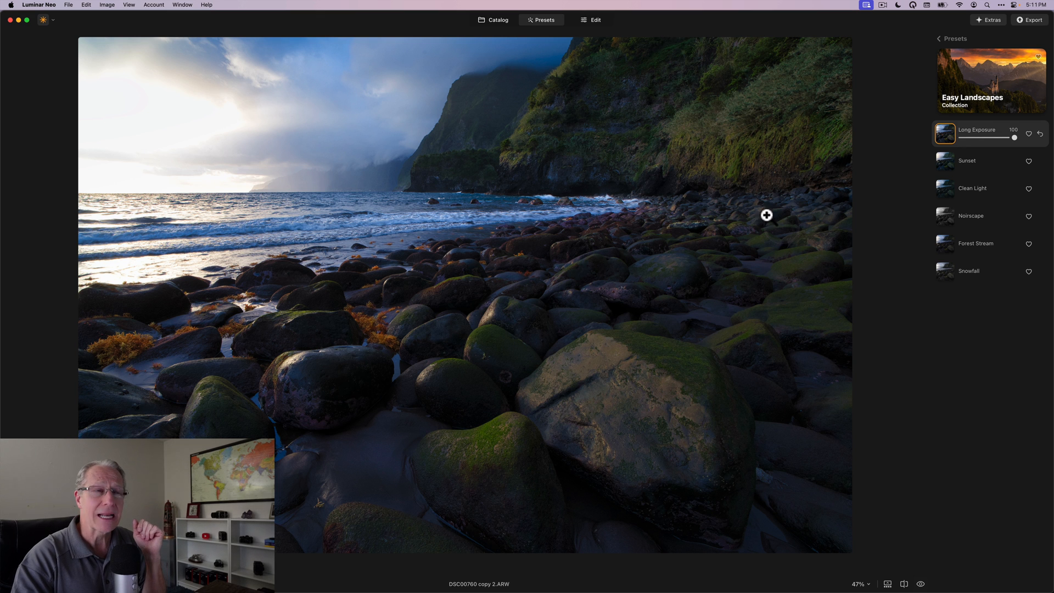
pyautogui.click(594, 19)
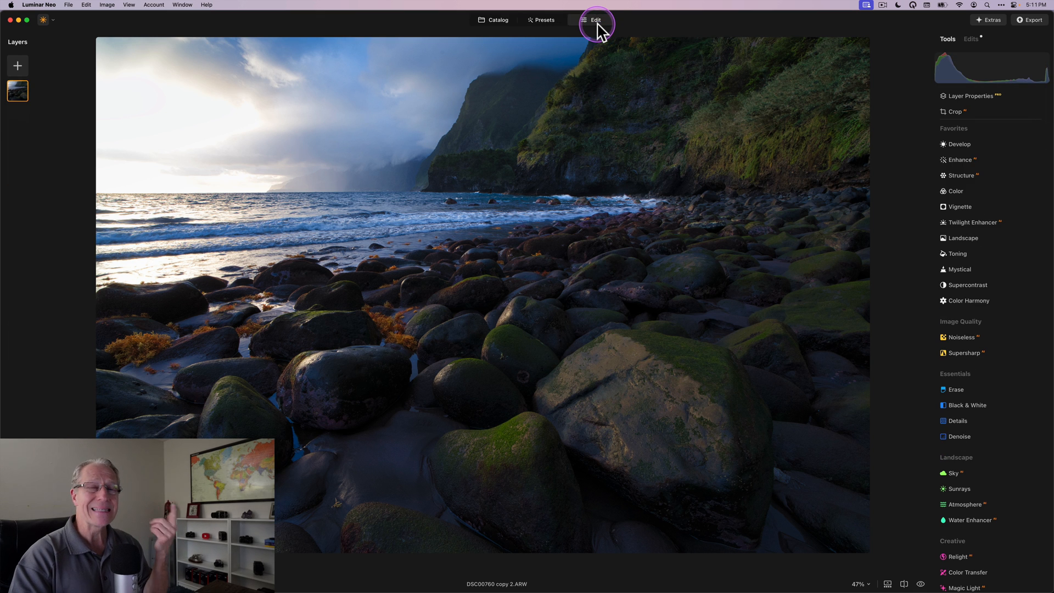
pyautogui.moveTo(905, 284)
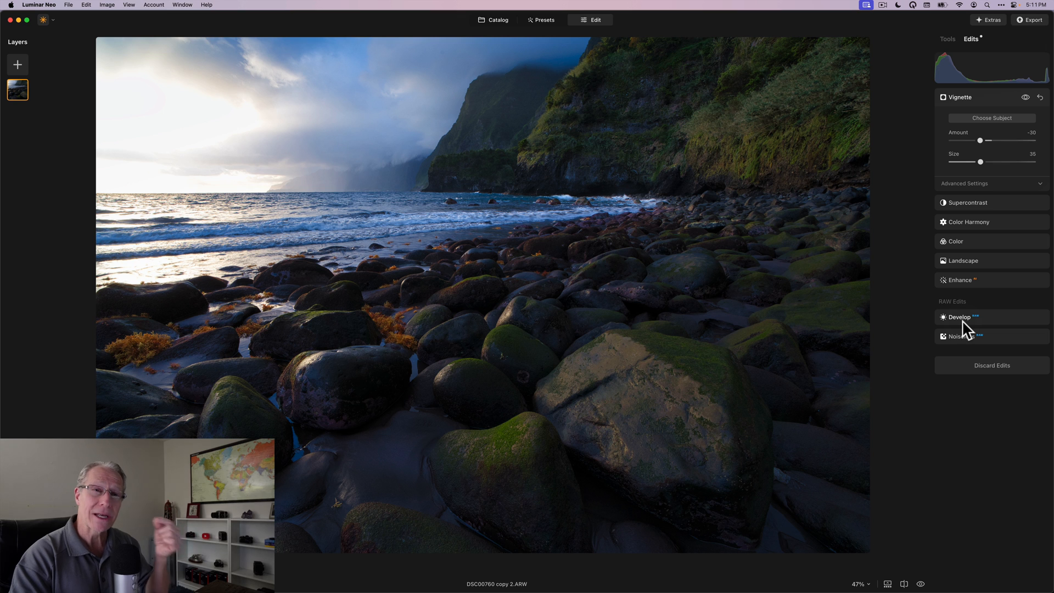
pyautogui.click(947, 39)
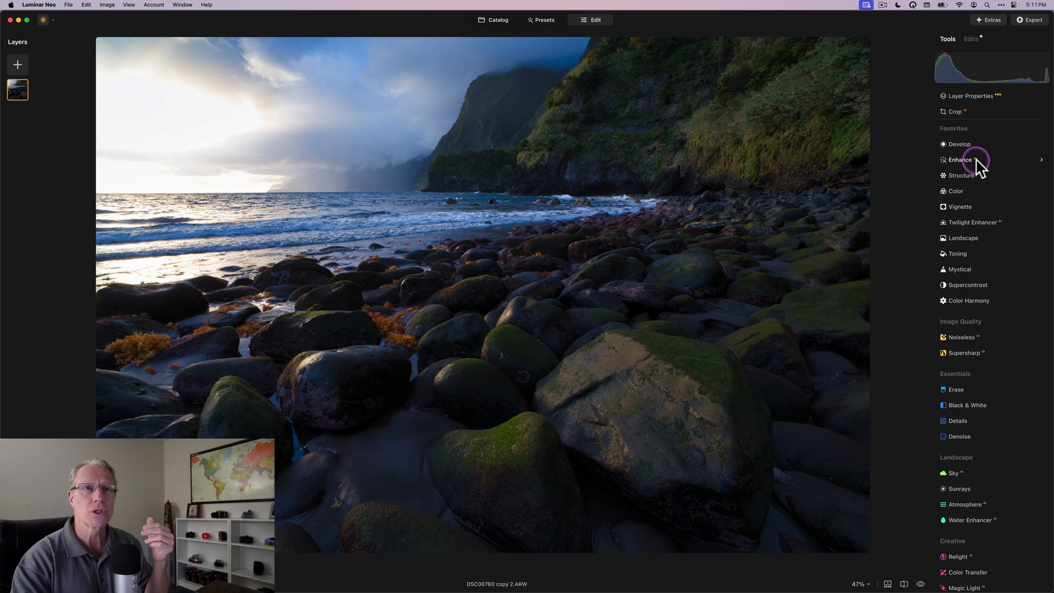
# Step: Warm the Develop colour temperature for a golden sunset glow, fine-tuning it slightly
pyautogui.click(960, 160)
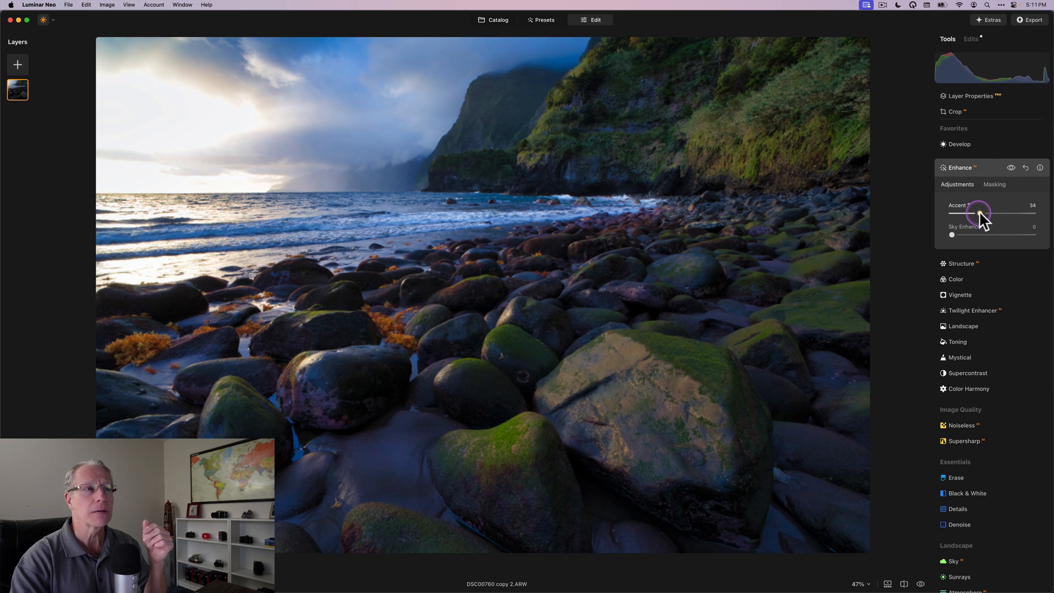
pyautogui.click(960, 144)
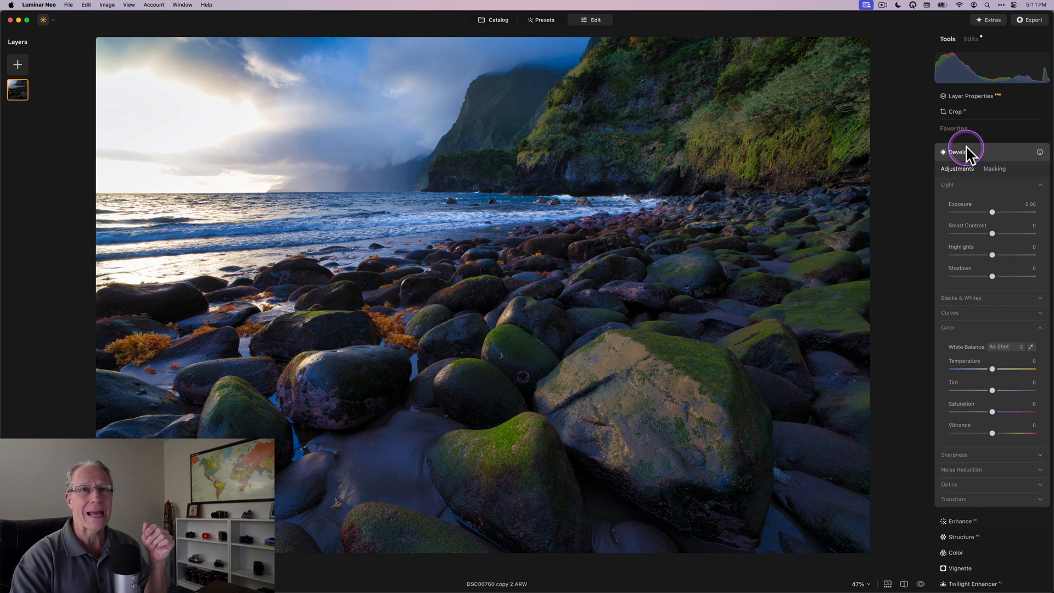
pyautogui.moveTo(993, 370); pyautogui.dragTo(997, 370)
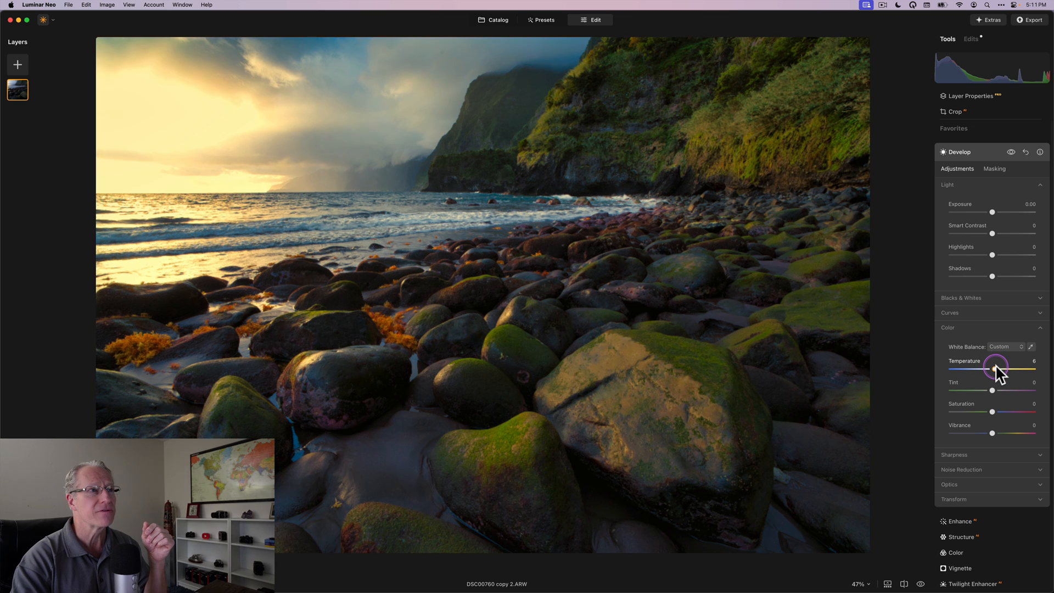
pyautogui.moveTo(995, 371); pyautogui.dragTo(995, 371)
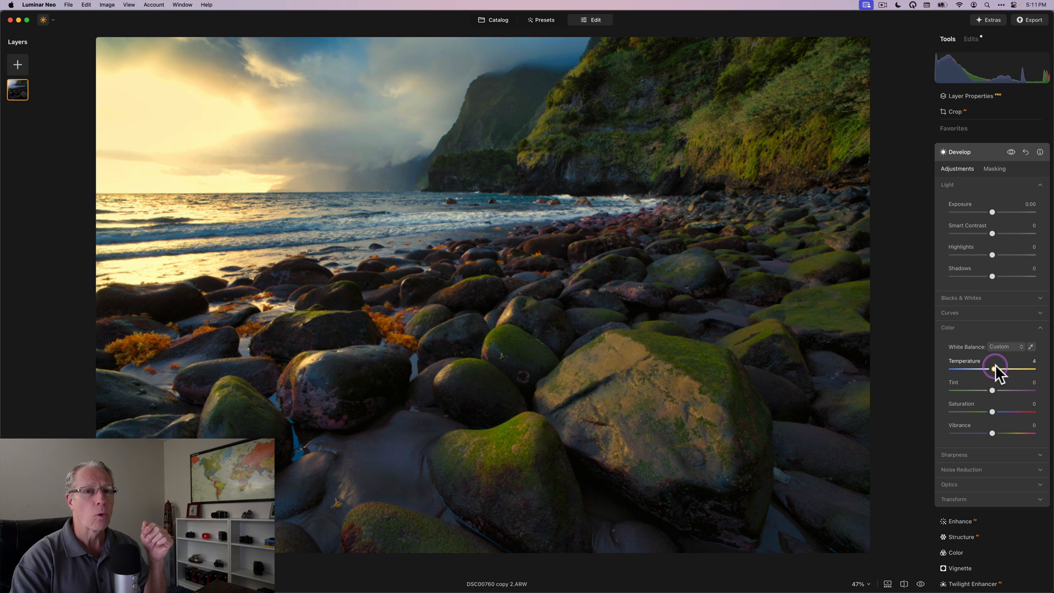
pyautogui.moveTo(992, 391); pyautogui.dragTo(999, 390)
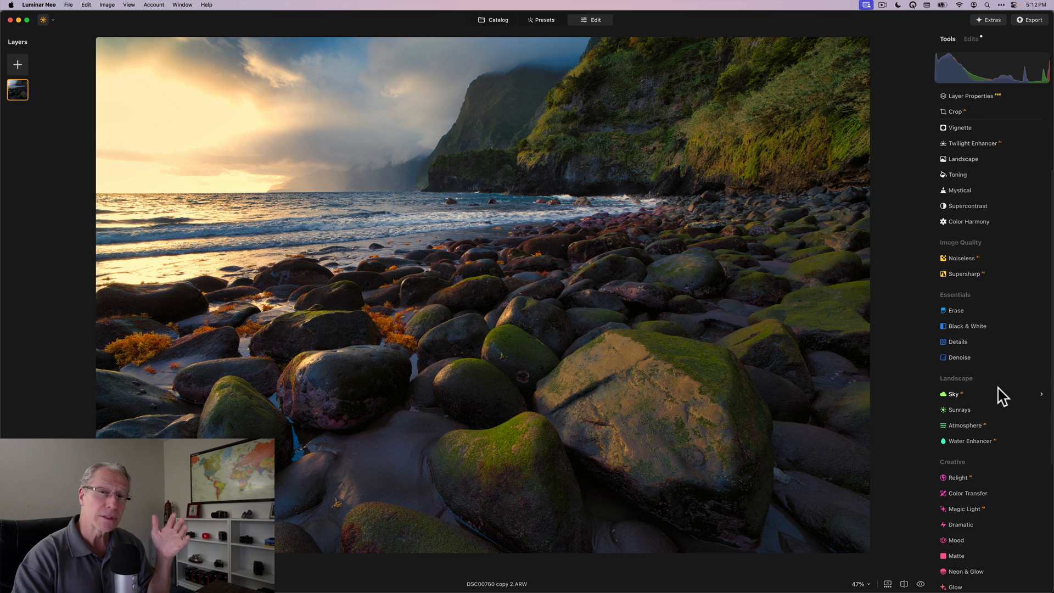
# Step: Scroll the tool panel after discarding the preset edits
pyautogui.scroll(-3)
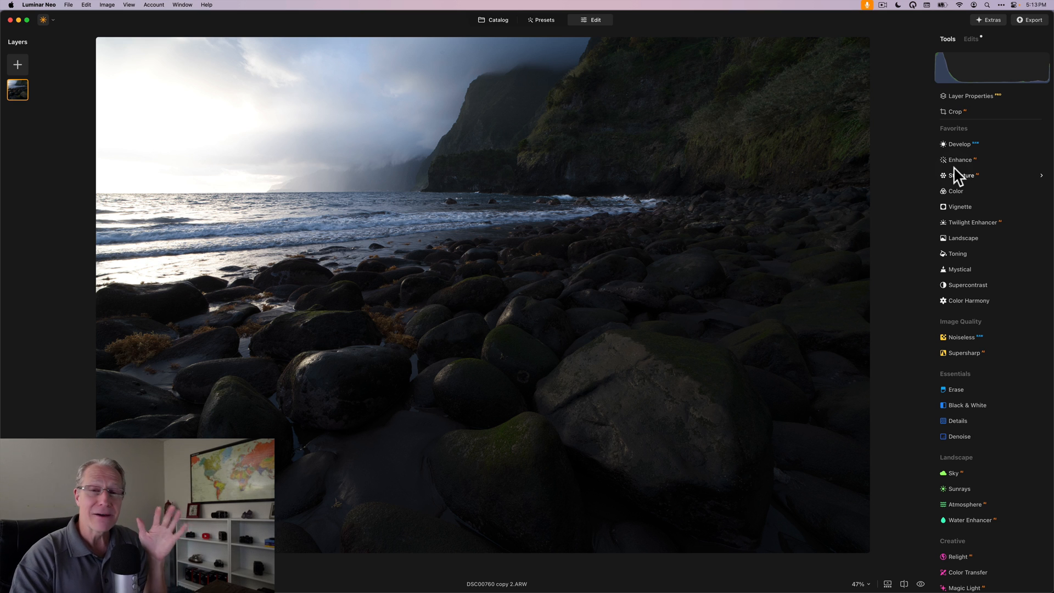
# Step: In Develop set exposure 0.36, smart contrast 12, highlights -55, shadows 23 and temperature 4844
pyautogui.click(959, 144)
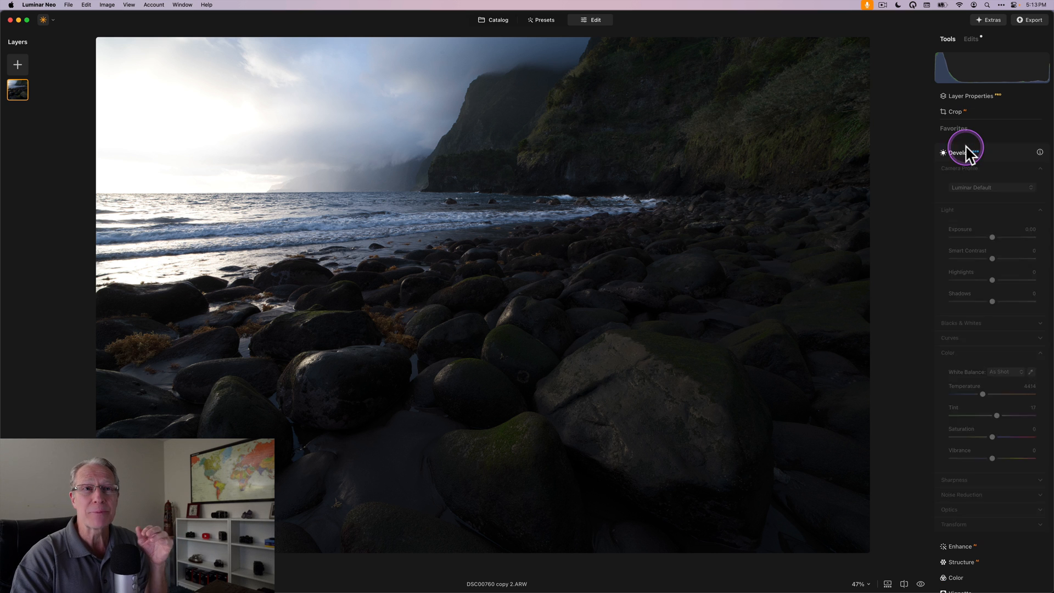
pyautogui.moveTo(974, 237); pyautogui.dragTo(992, 237)
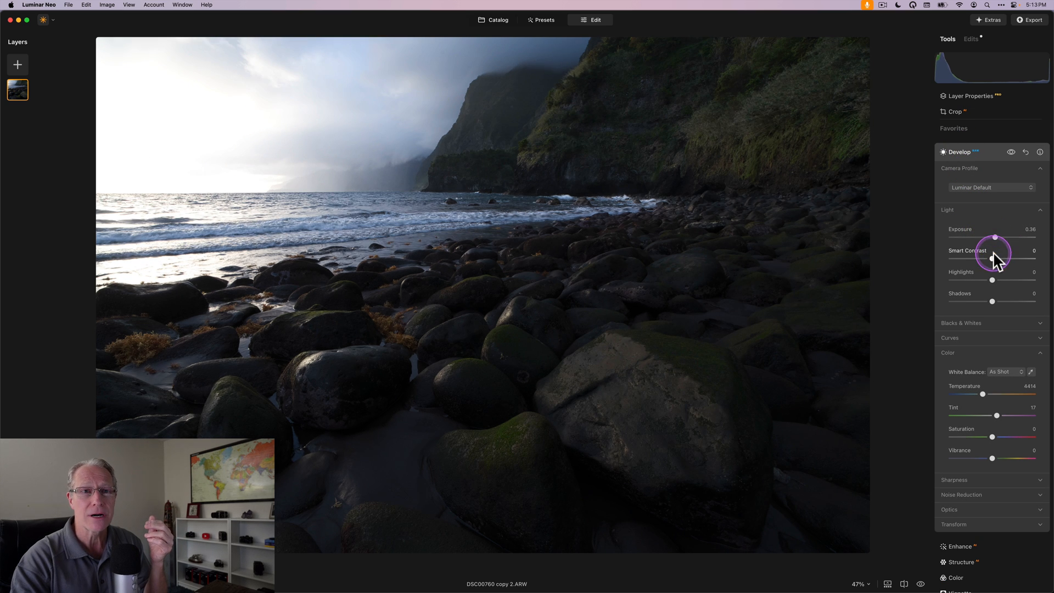
pyautogui.moveTo(992, 259); pyautogui.dragTo(997, 259)
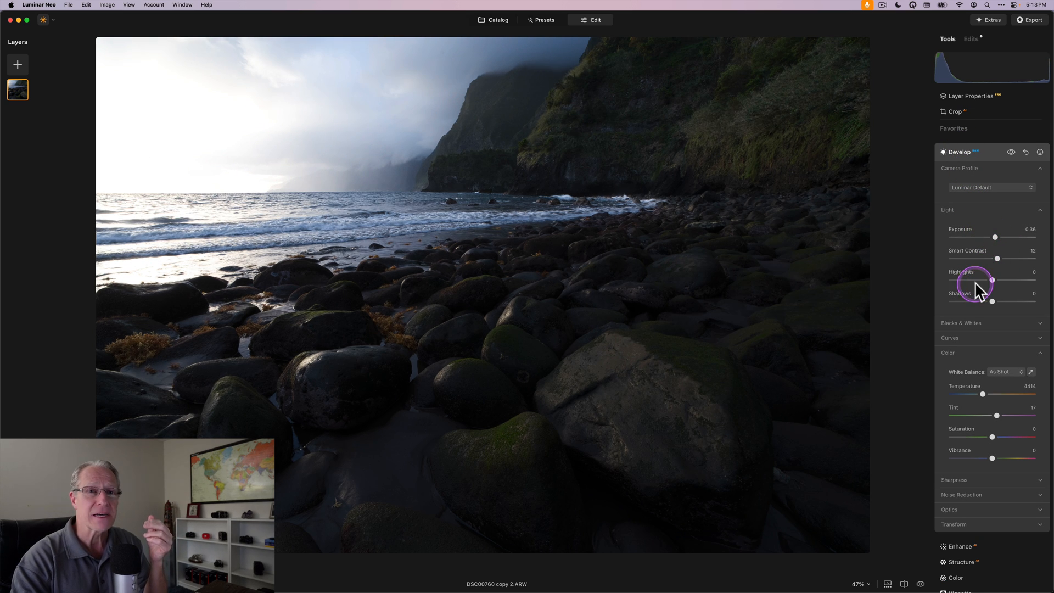
pyautogui.moveTo(994, 280); pyautogui.dragTo(970, 280)
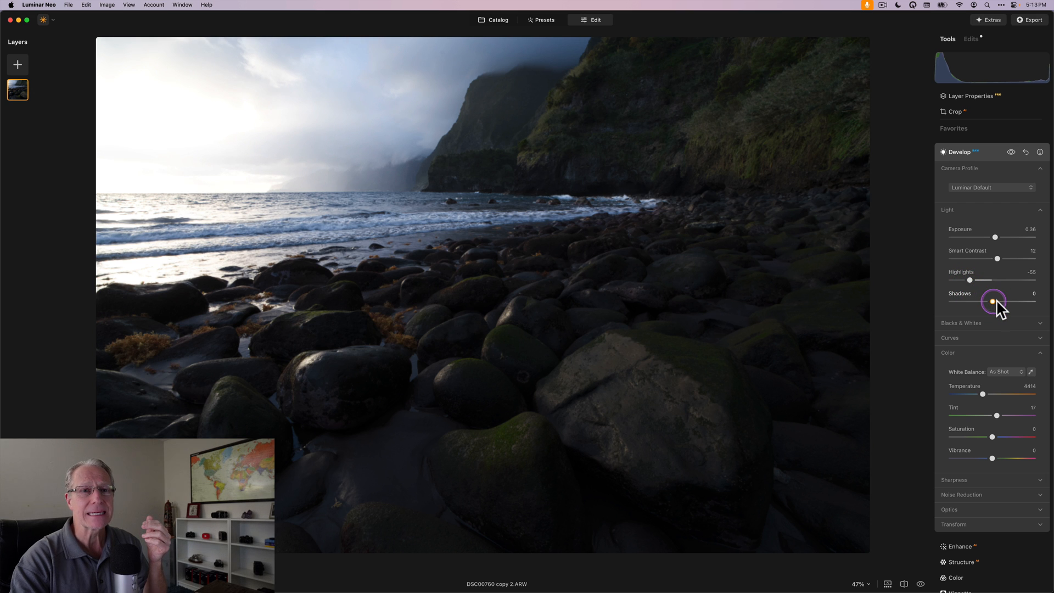
pyautogui.moveTo(994, 301); pyautogui.dragTo(1001, 301)
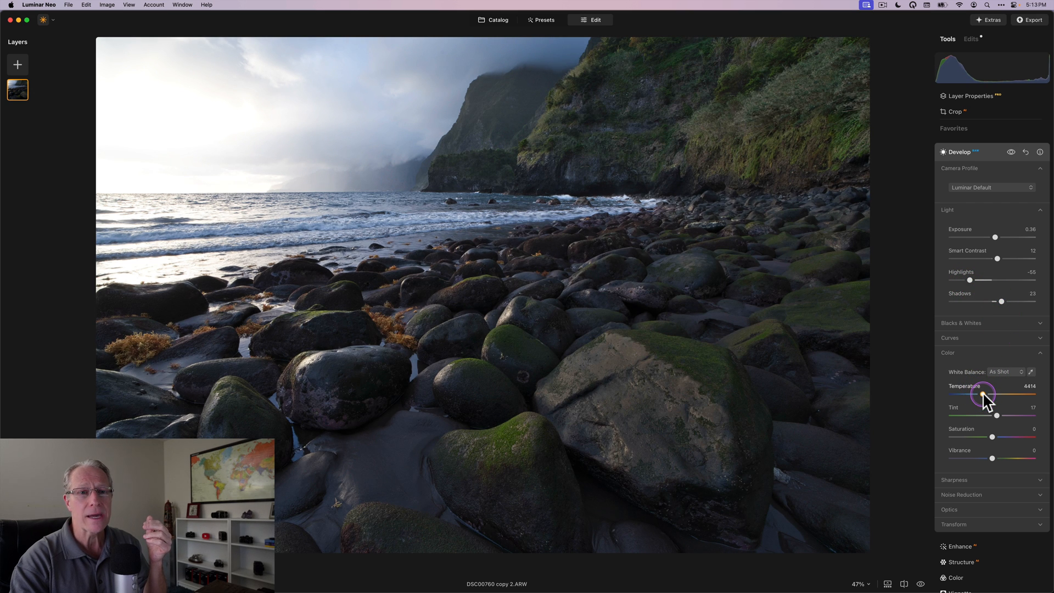
pyautogui.moveTo(982, 394); pyautogui.dragTo(989, 394)
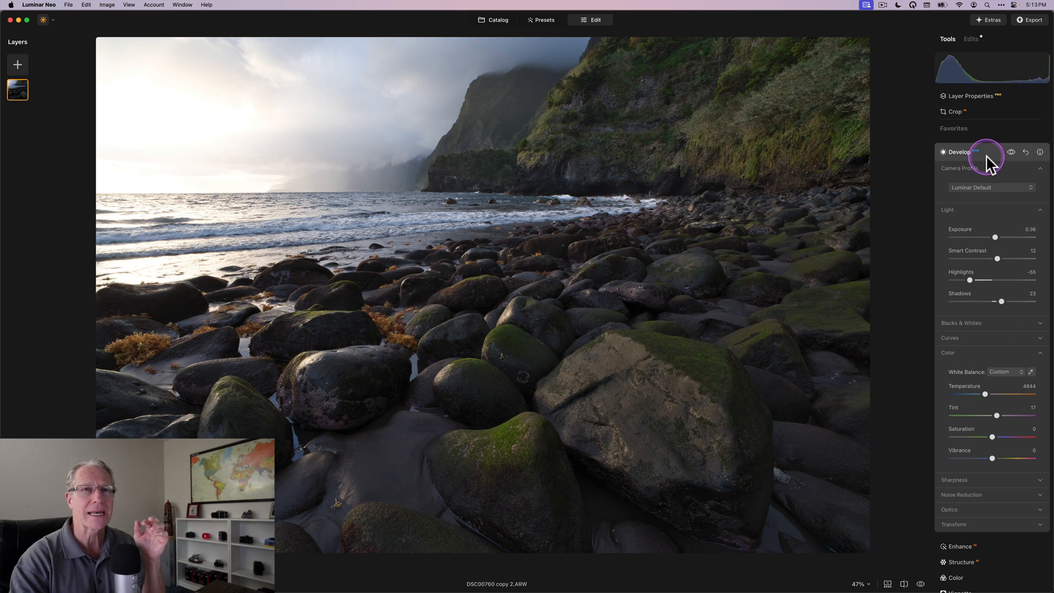
# Step: In Enhance raise Accent to 39 and Sky Enhancer to 33, then collapse it
pyautogui.click(957, 167)
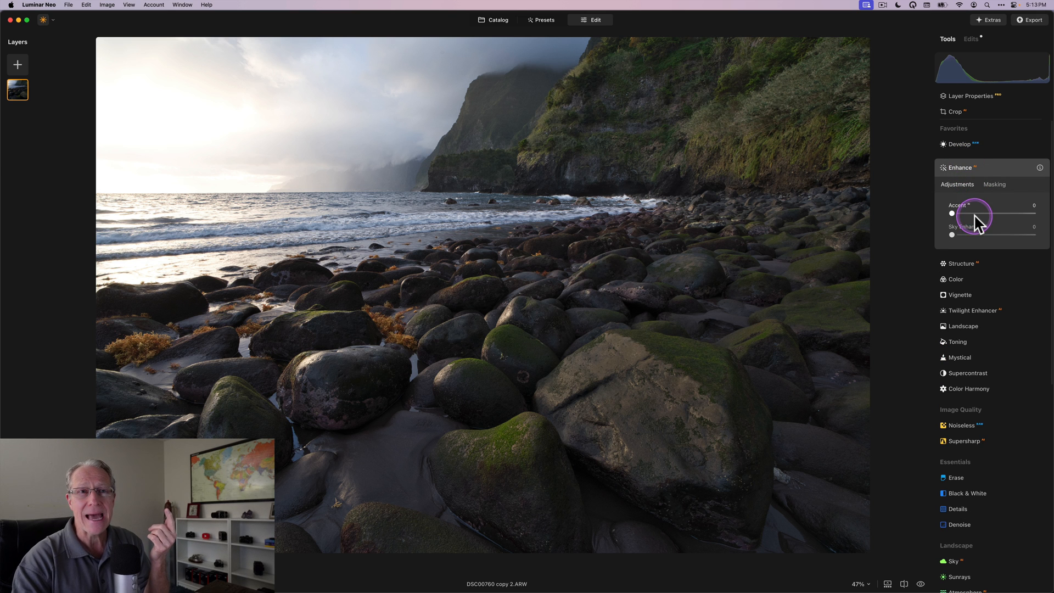
pyautogui.moveTo(953, 213); pyautogui.dragTo(983, 213)
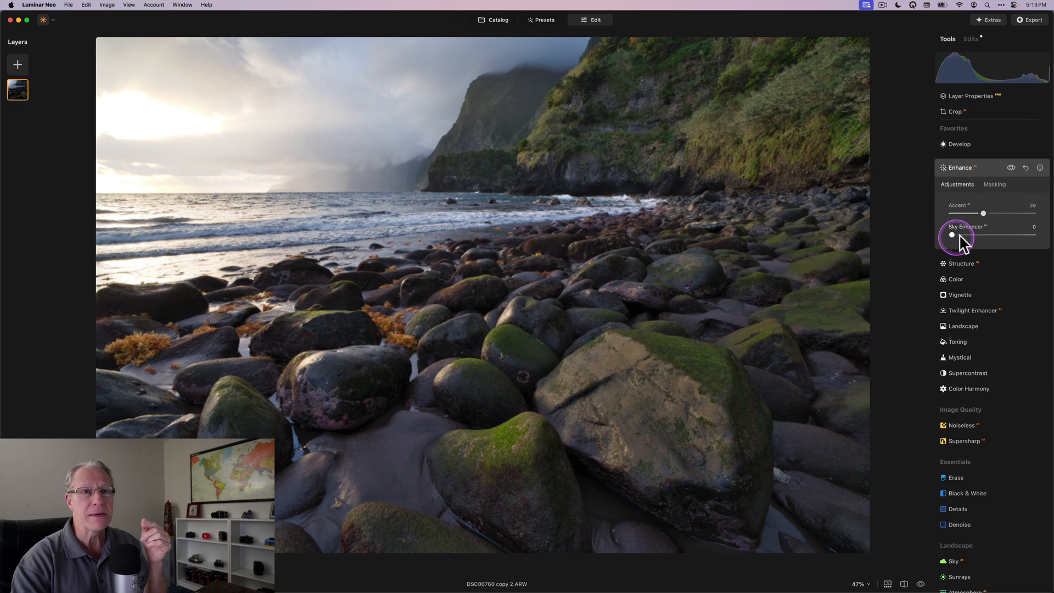
pyautogui.moveTo(951, 236); pyautogui.dragTo(960, 235)
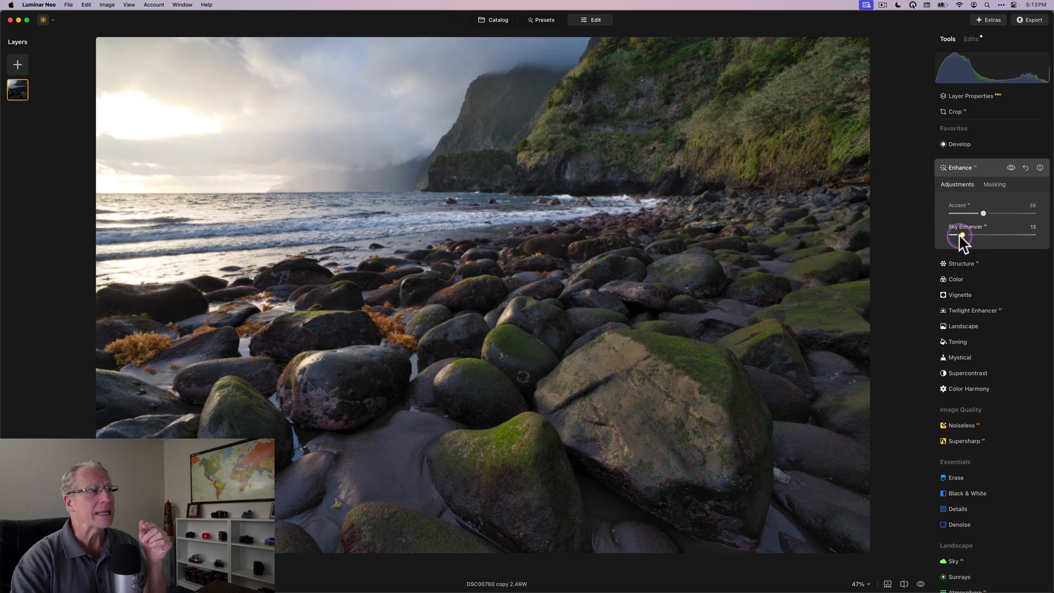
pyautogui.moveTo(960, 234); pyautogui.dragTo(979, 234)
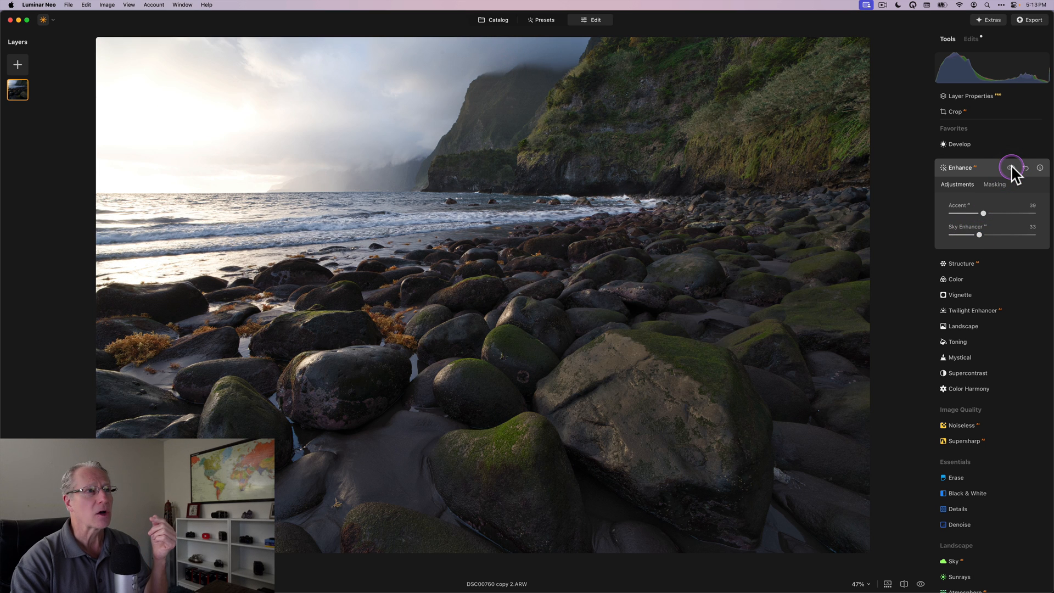
pyautogui.click(1011, 168)
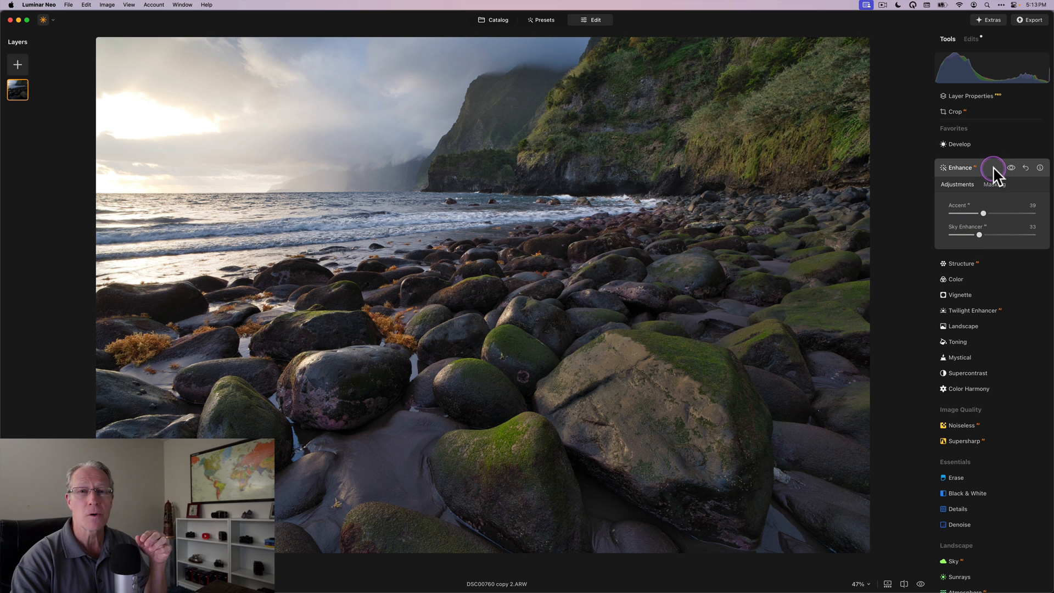
pyautogui.click(962, 167)
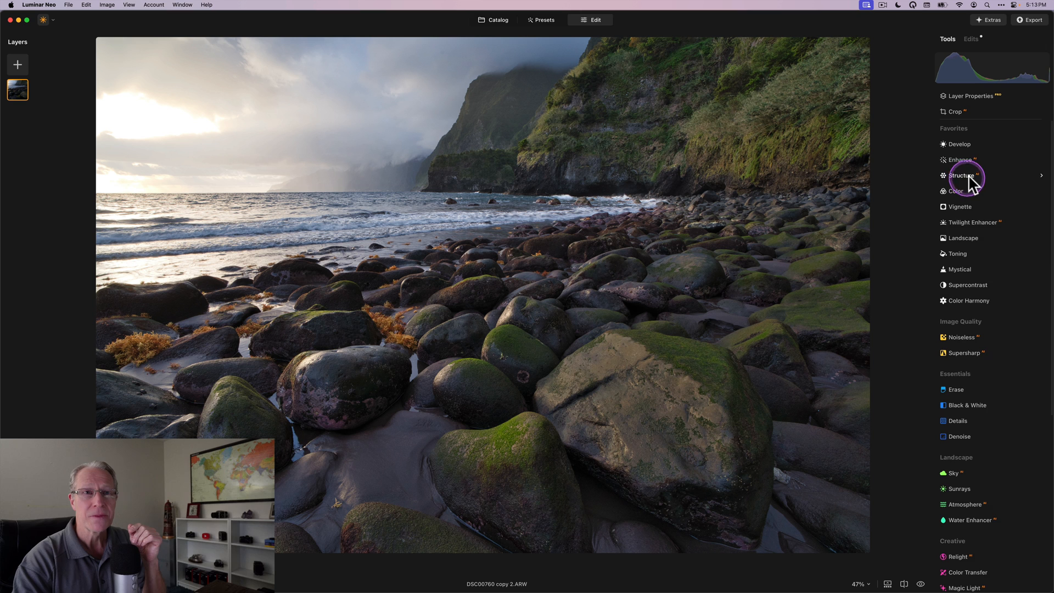
# Step: Set Structure amount to 15 and add a Mauve Twilight Enhancer glow
pyautogui.click(961, 176)
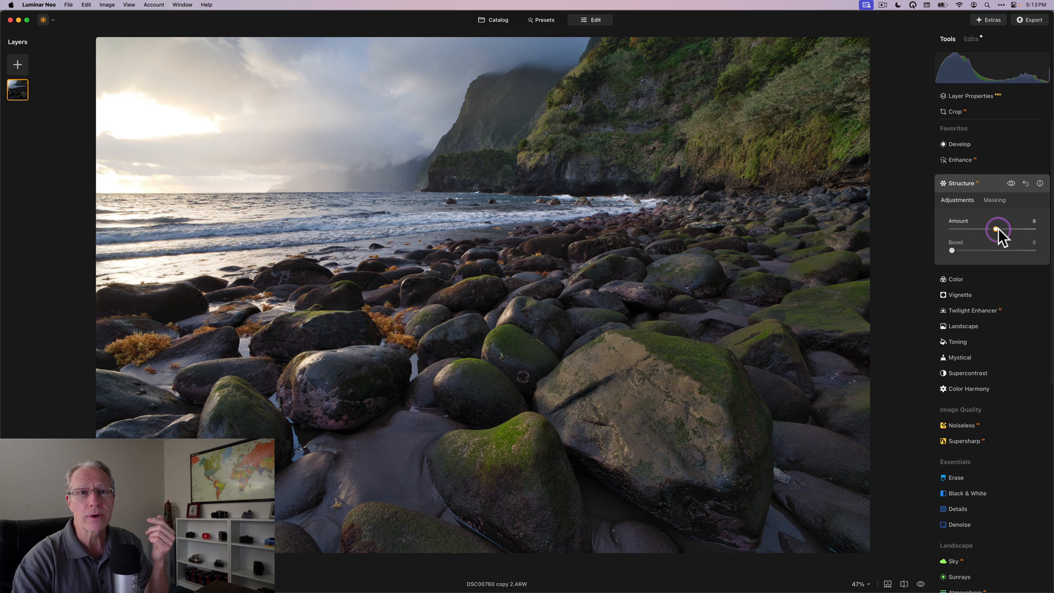
pyautogui.moveTo(997, 229); pyautogui.dragTo(994, 228)
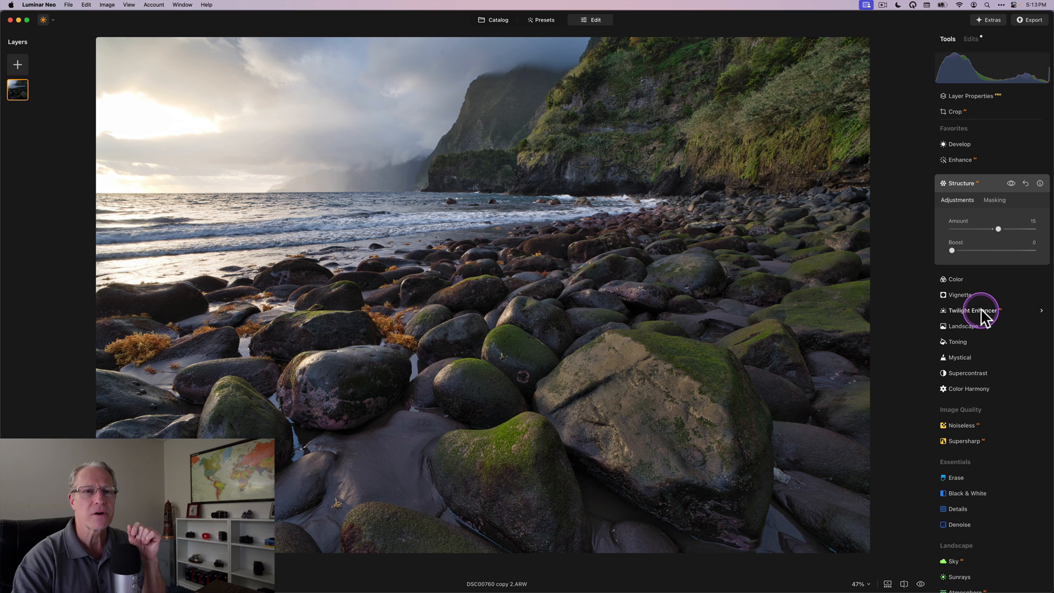
pyautogui.click(969, 310)
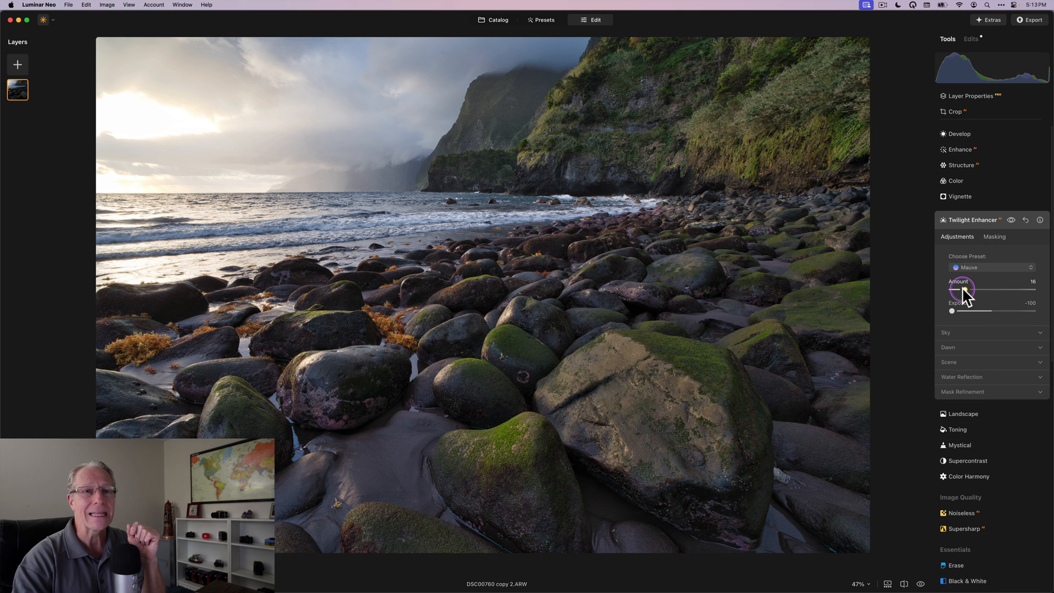
pyautogui.moveTo(958, 290); pyautogui.dragTo(967, 291)
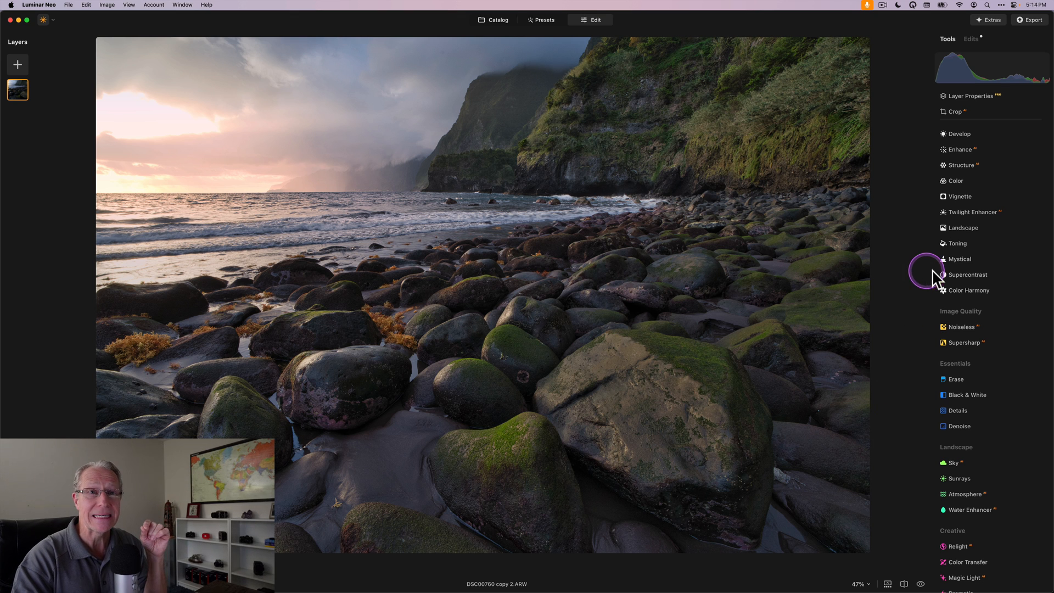
pyautogui.scroll(-3)
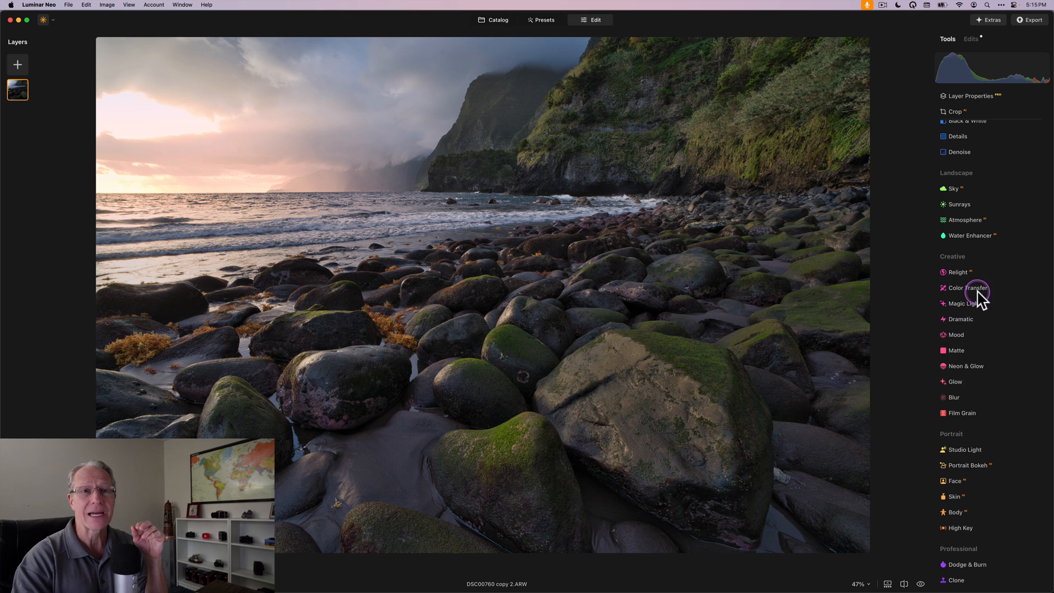
# Step: Apply the sunset reference in Color Transfer and settle the amount at 47, comparing before/after
pyautogui.click(968, 287)
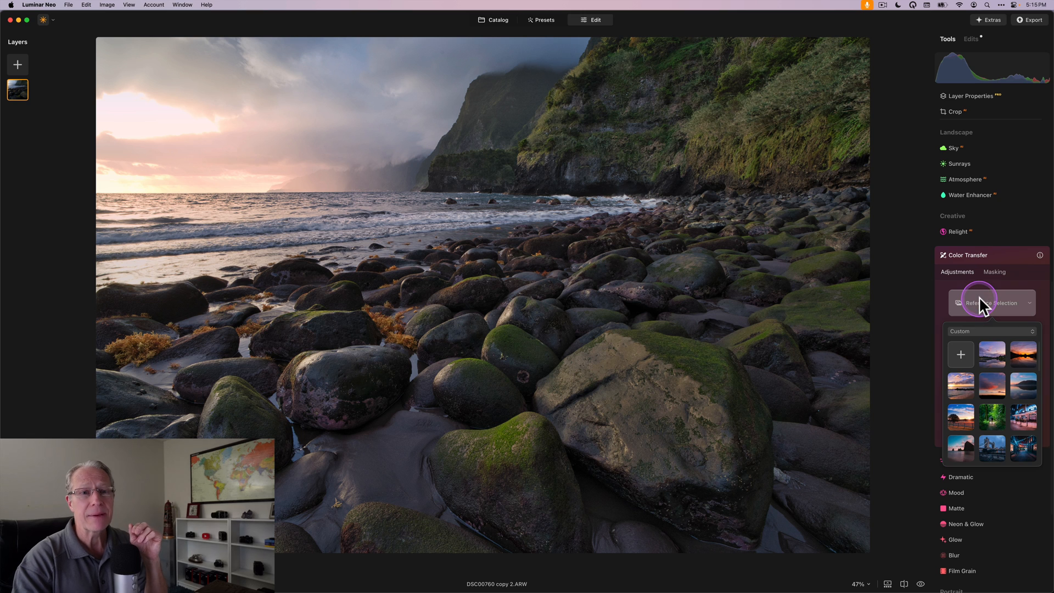
pyautogui.click(1022, 354)
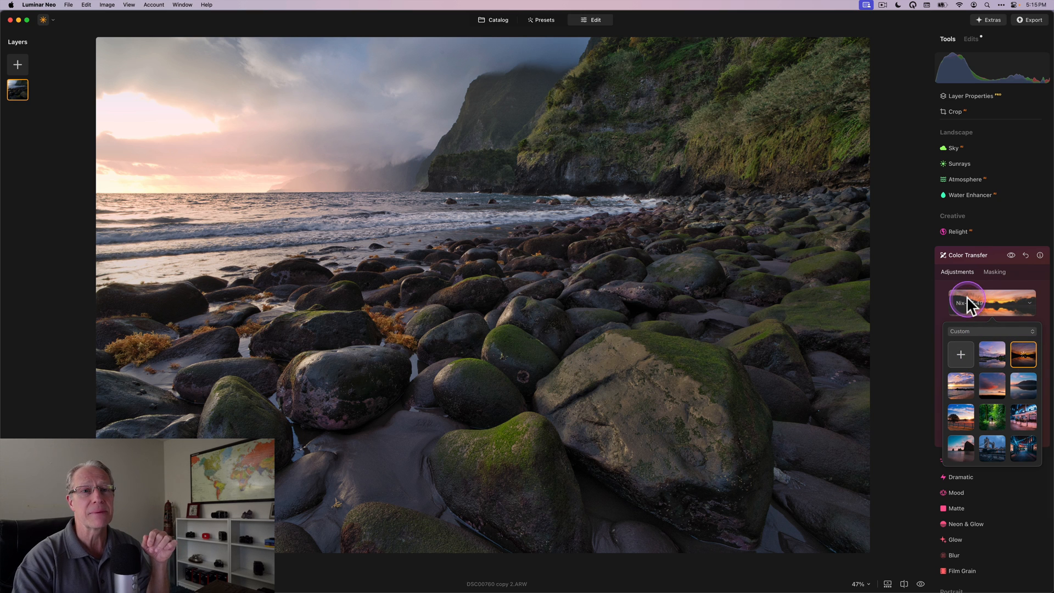
pyautogui.click(1022, 354)
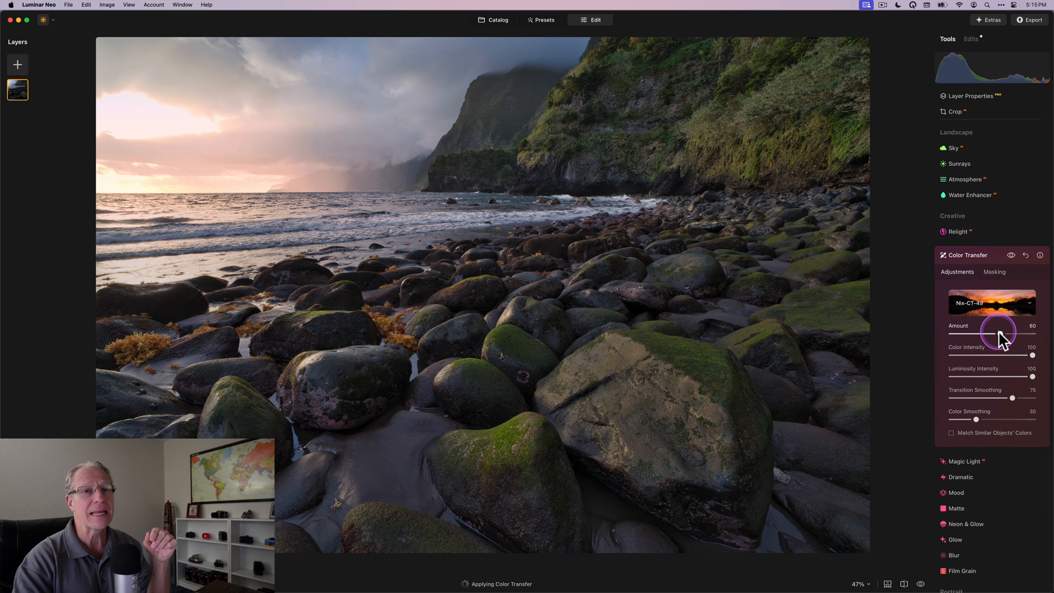
pyautogui.moveTo(997, 335); pyautogui.dragTo(1003, 334)
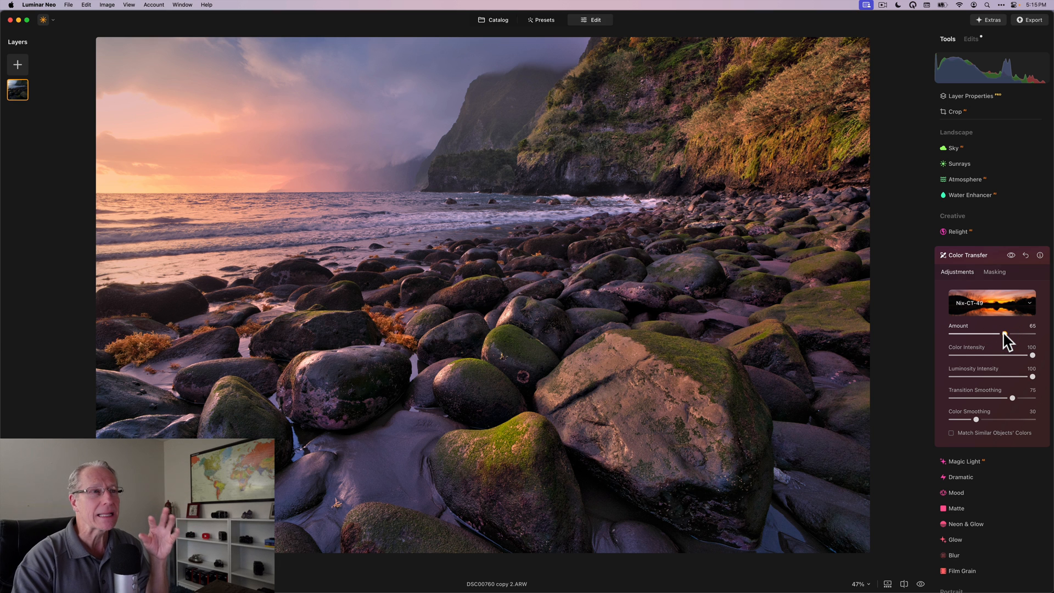
pyautogui.moveTo(1001, 336); pyautogui.dragTo(983, 336)
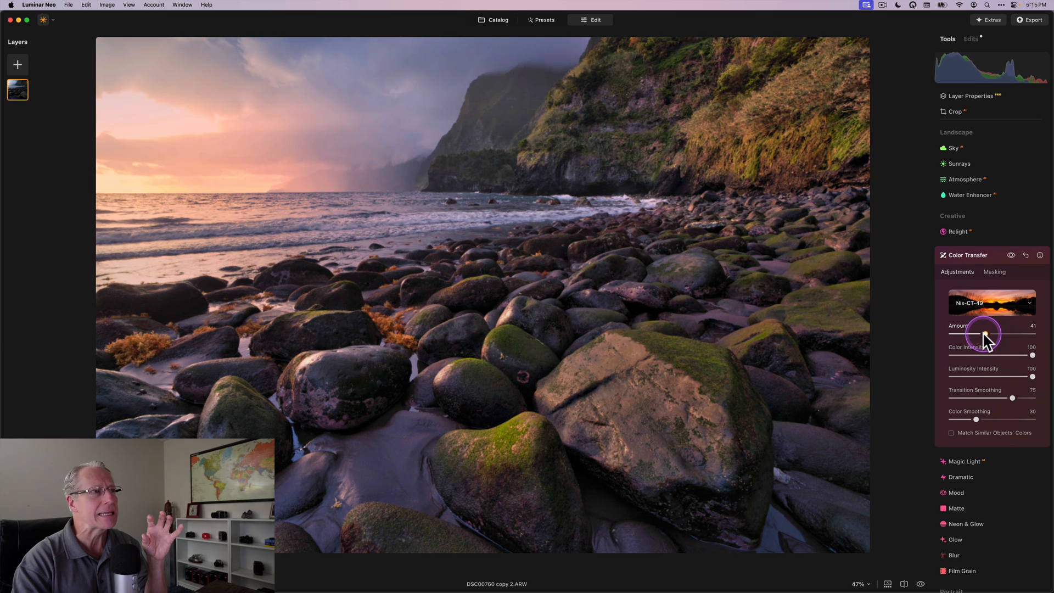
pyautogui.moveTo(982, 334); pyautogui.dragTo(988, 335)
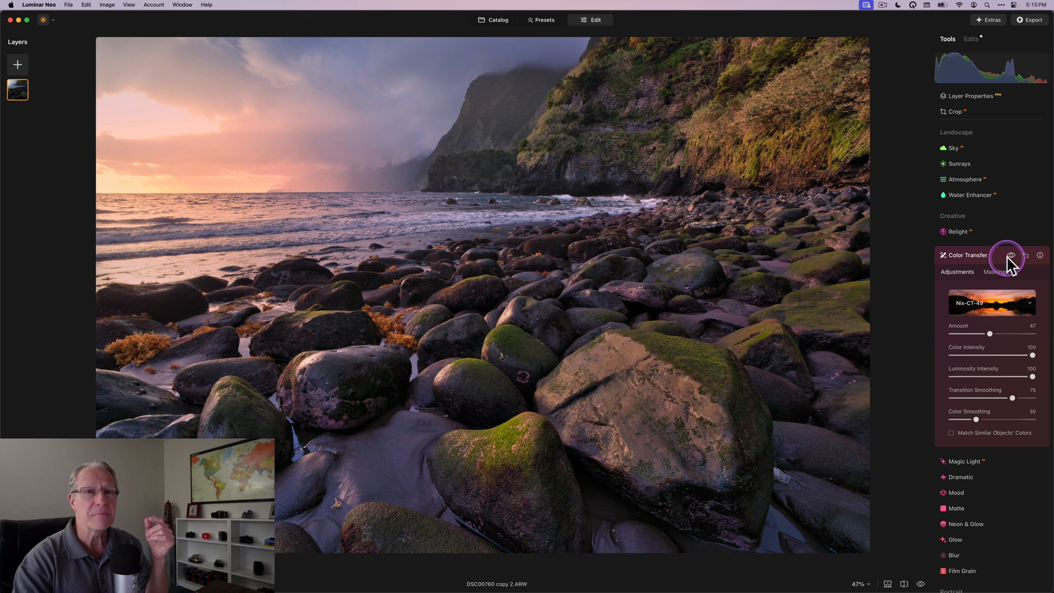
pyautogui.click(1010, 255)
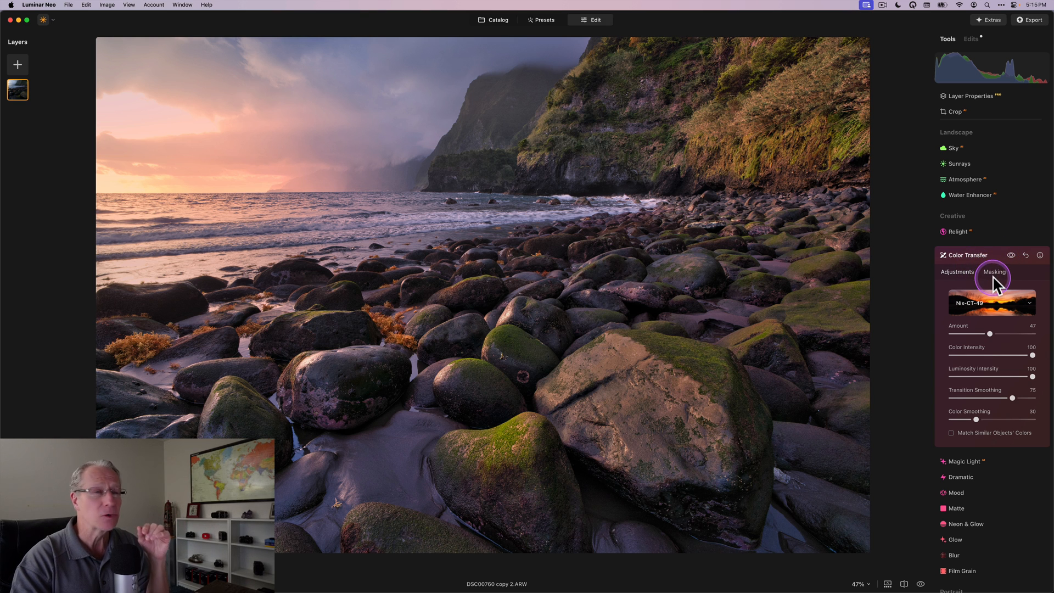
# Step: Choose a Luminosity mask for the Color Transfer effect
pyautogui.click(994, 274)
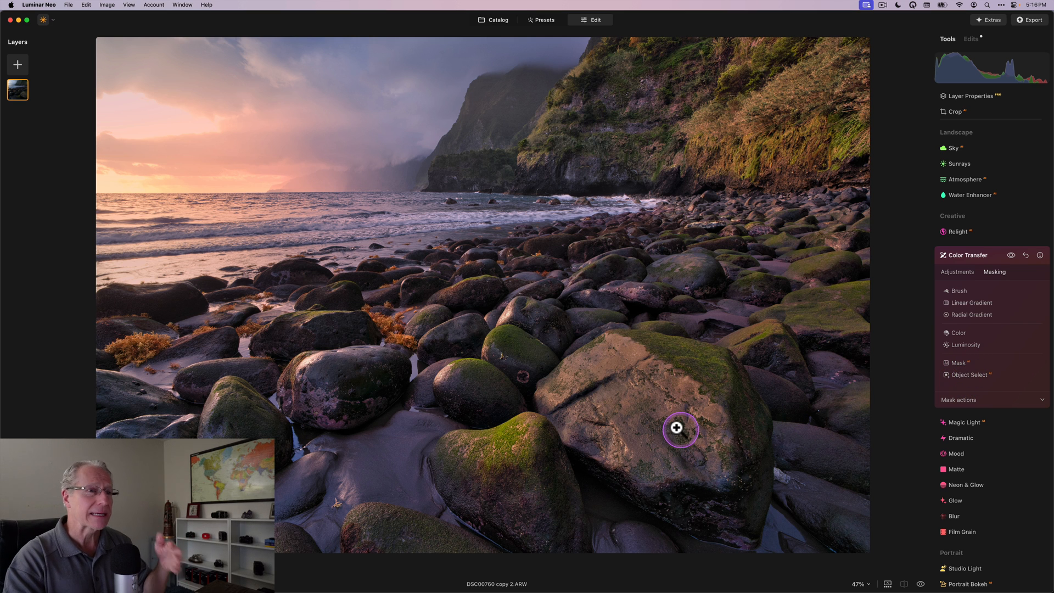
pyautogui.click(966, 345)
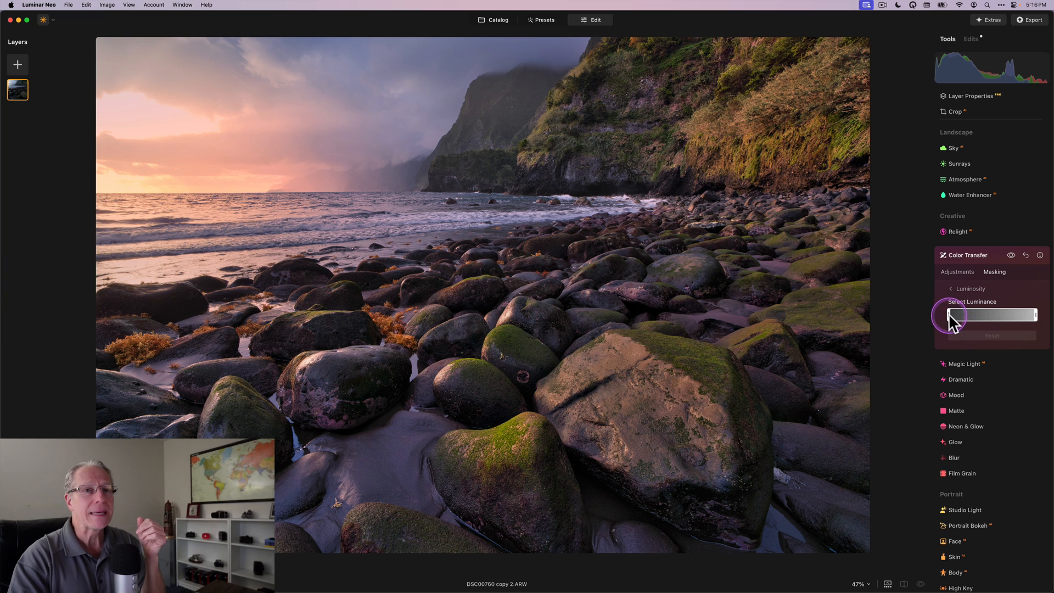
# Step: Drag the luminance range toward the highlights so the mask covers only bright sky and sea
pyautogui.moveTo(951, 314); pyautogui.dragTo(988, 315)
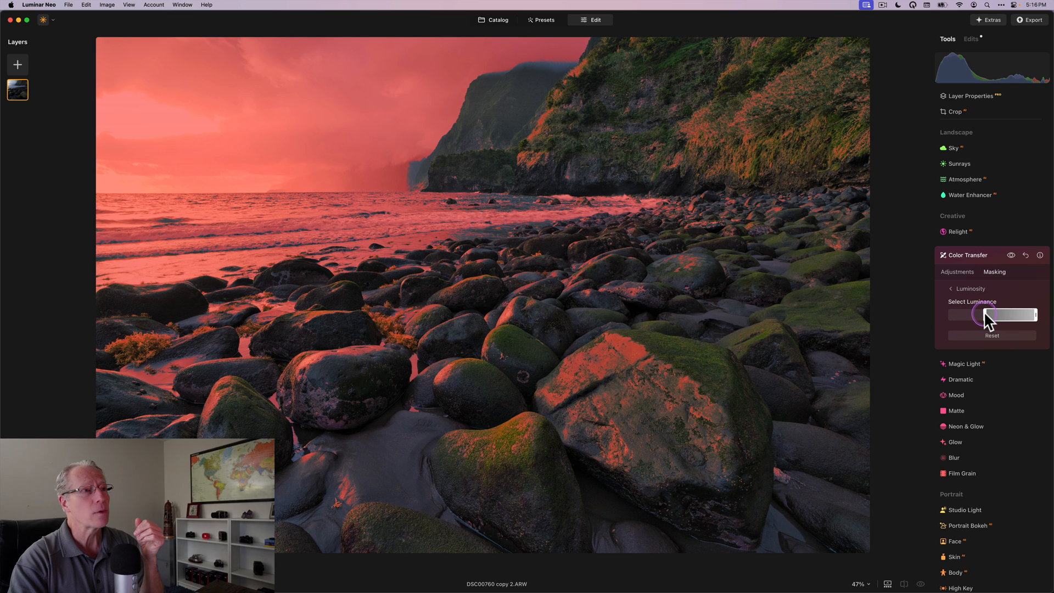
pyautogui.moveTo(982, 315); pyautogui.dragTo(992, 315)
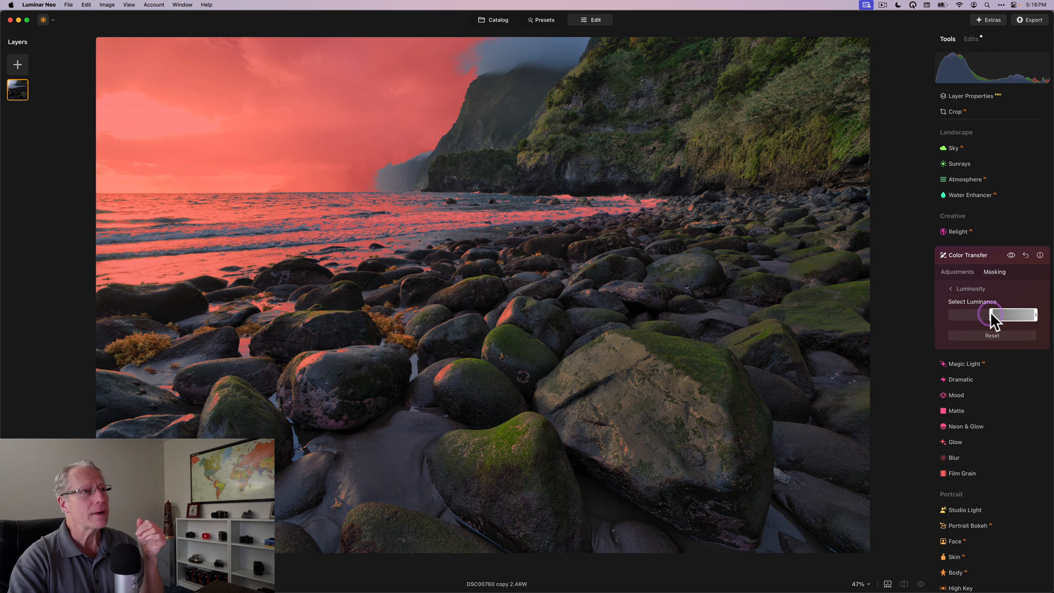
pyautogui.moveTo(998, 314); pyautogui.dragTo(989, 318)
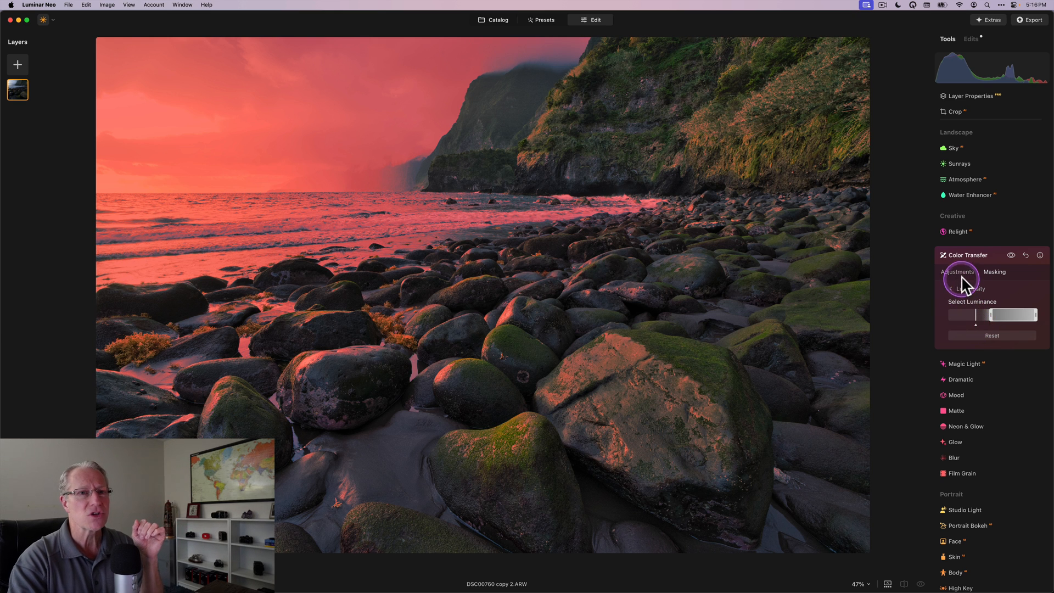
# Step: Lower the Color Transfer amount to 38 and compare with and without it
pyautogui.click(1014, 255)
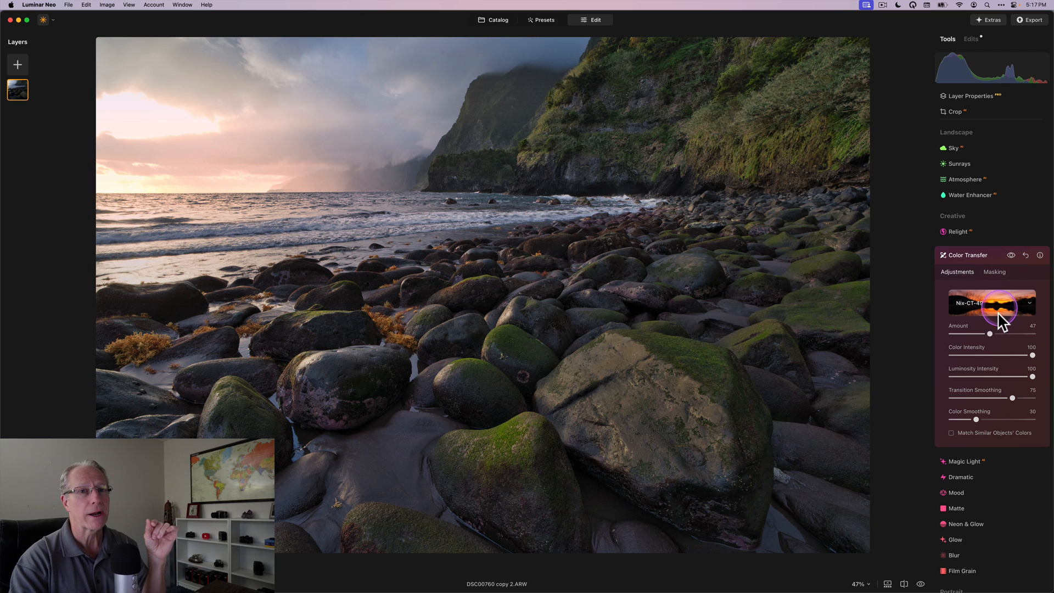
pyautogui.moveTo(1007, 335); pyautogui.dragTo(983, 335)
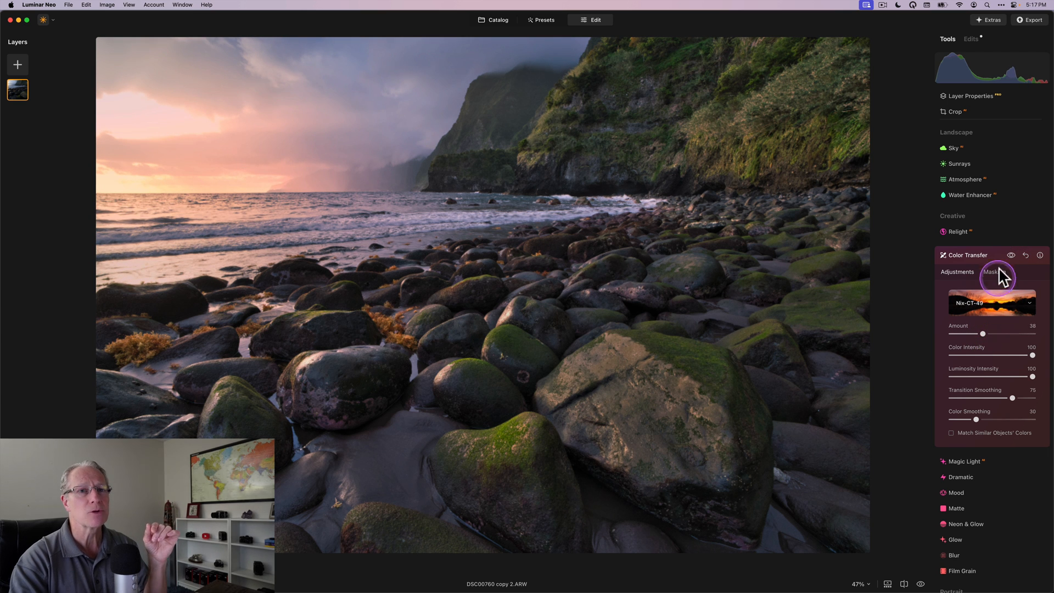
pyautogui.click(1018, 255)
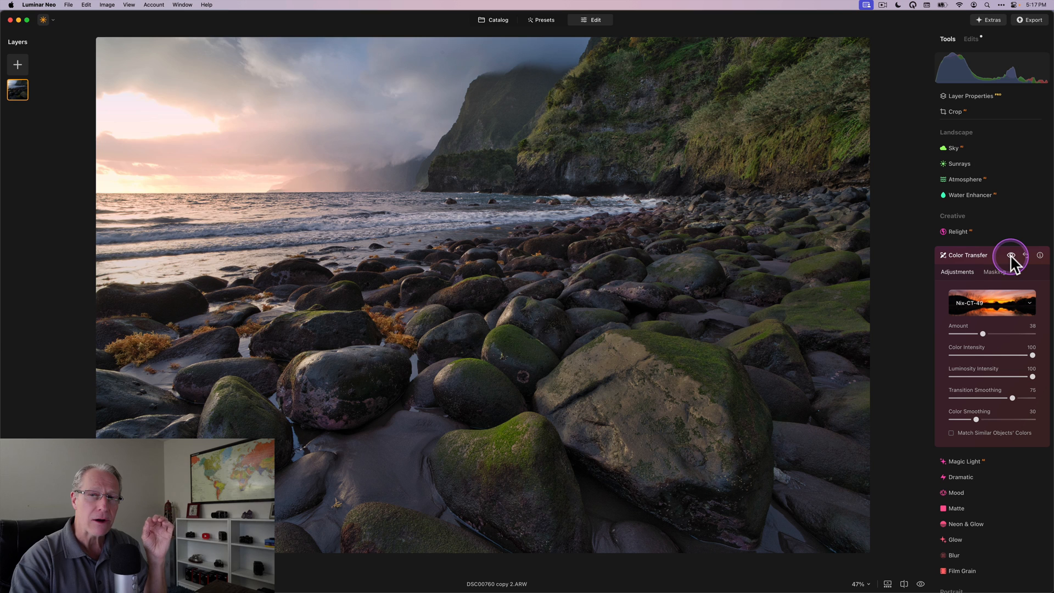